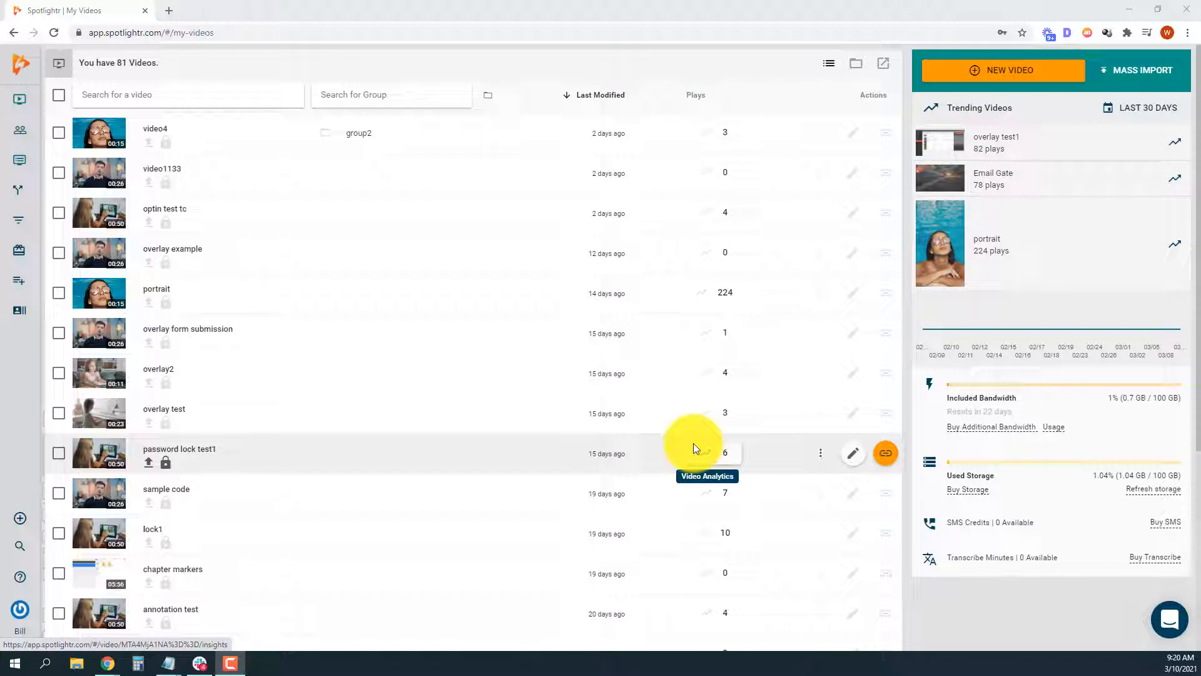
pyautogui.moveTo(499, 243)
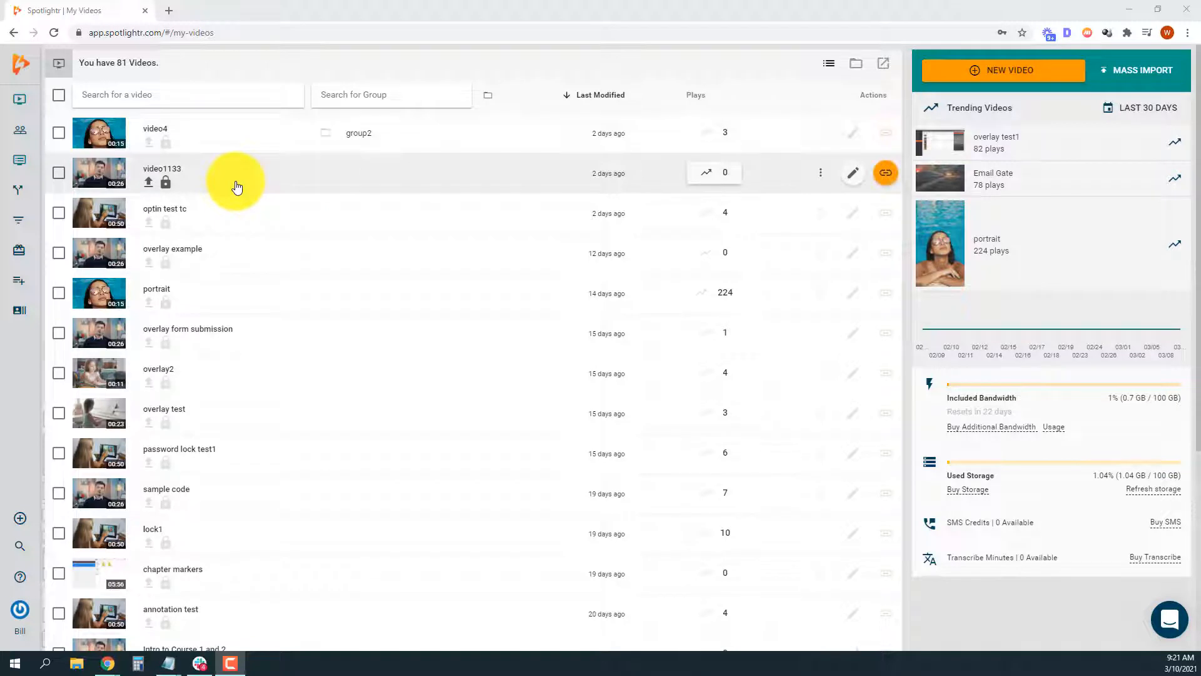
pyautogui.moveTo(240, 253)
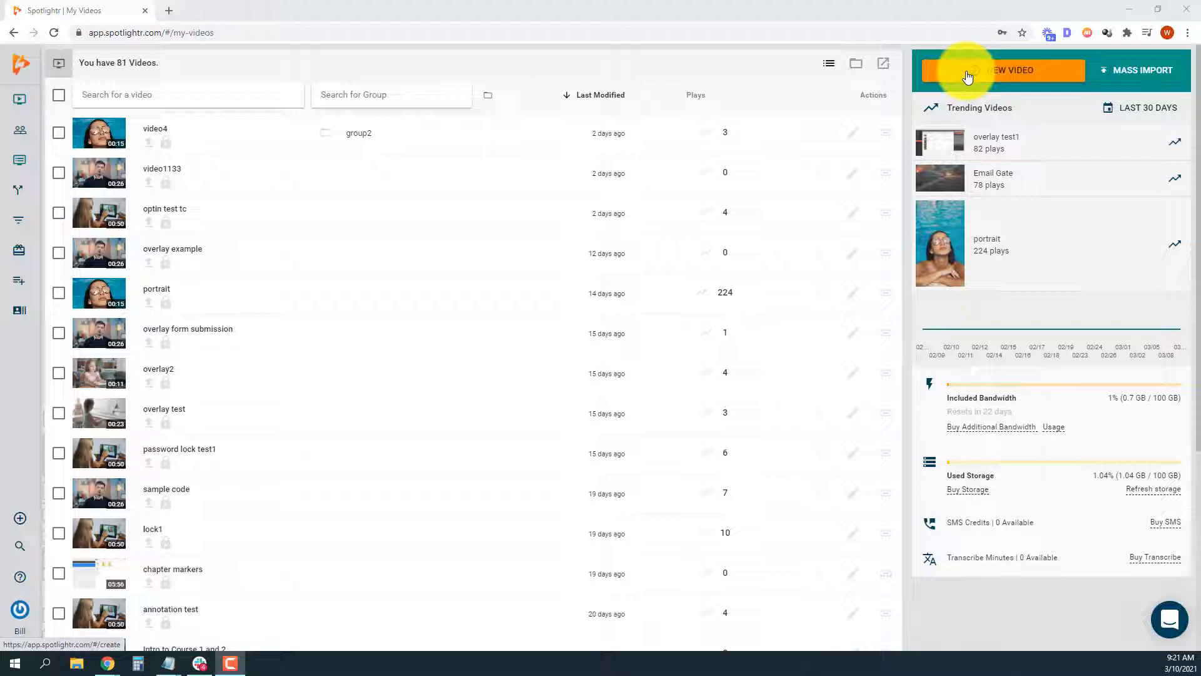
# - Start a new video from a computer file with Secure My Video (HLS) checked
pyautogui.click(1011, 70)
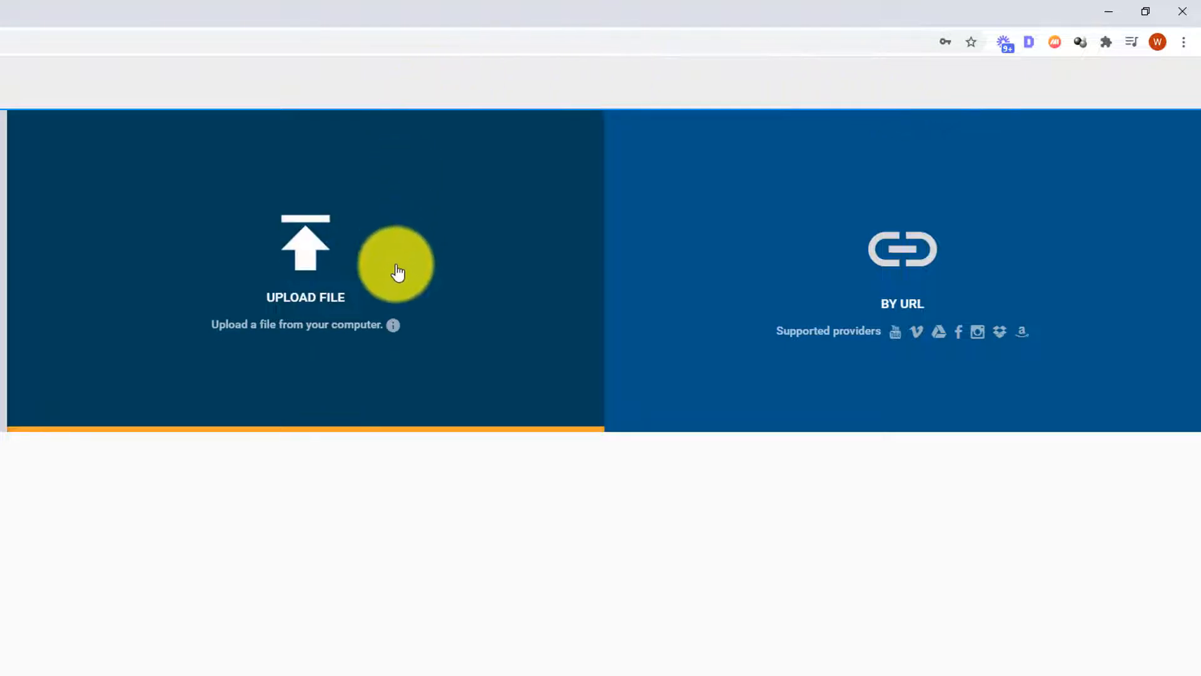
pyautogui.moveTo(800, 272)
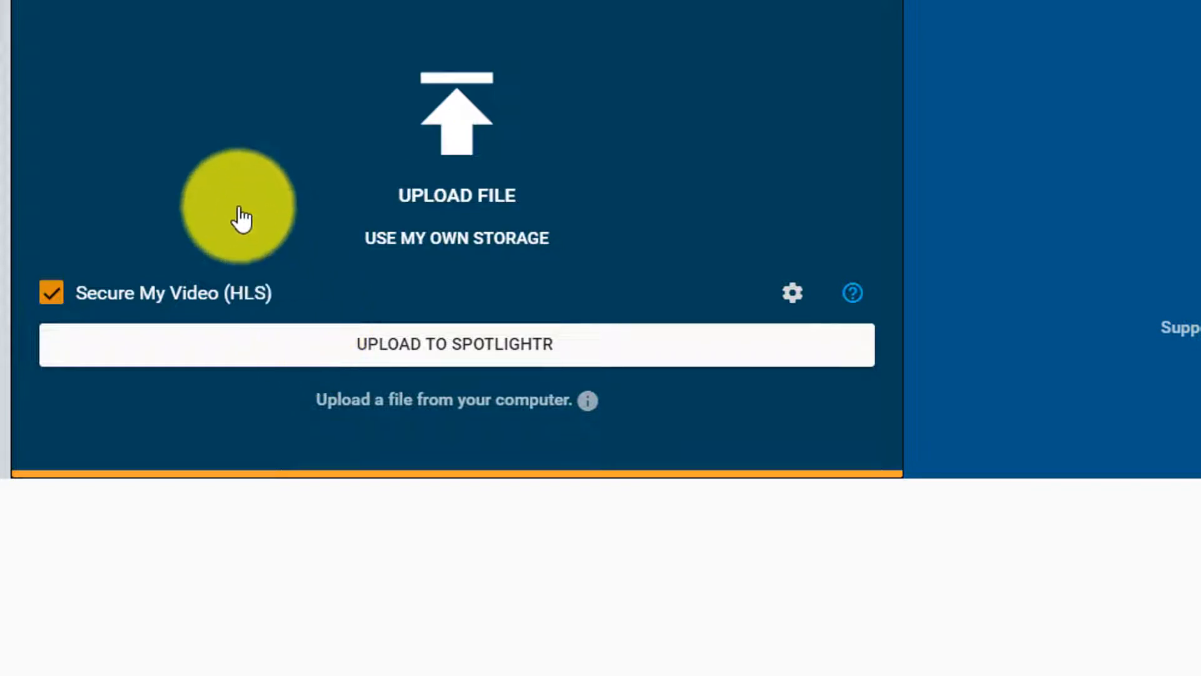
pyautogui.moveTo(92, 291)
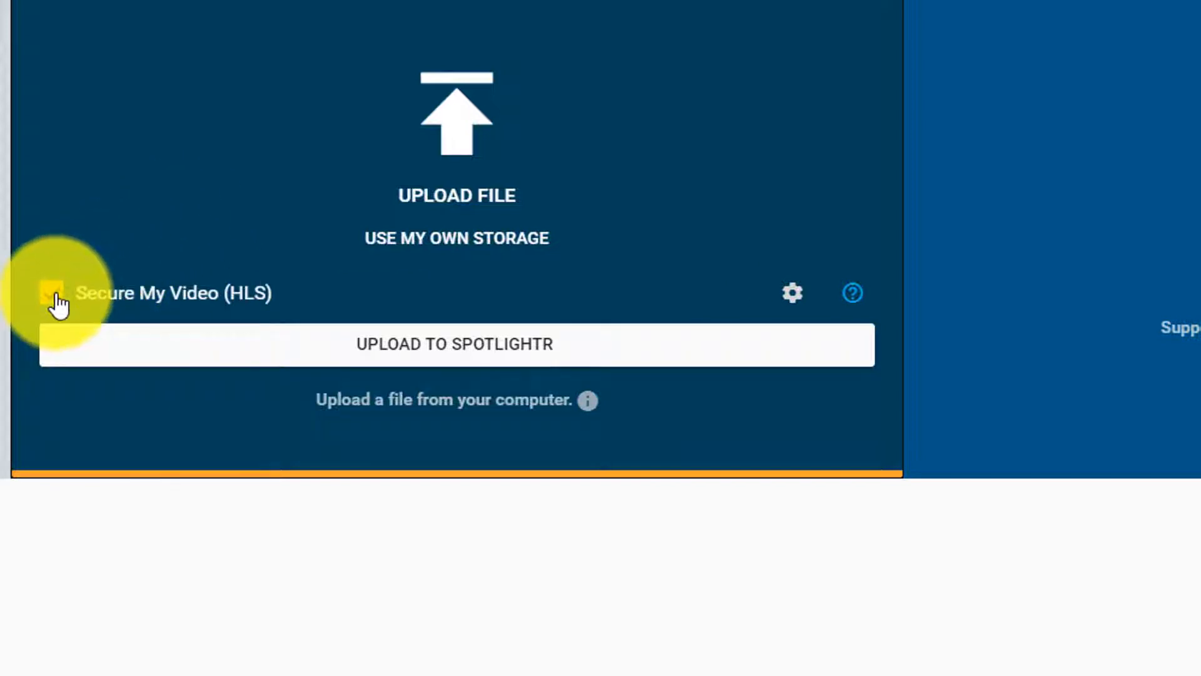
pyautogui.click(52, 293)
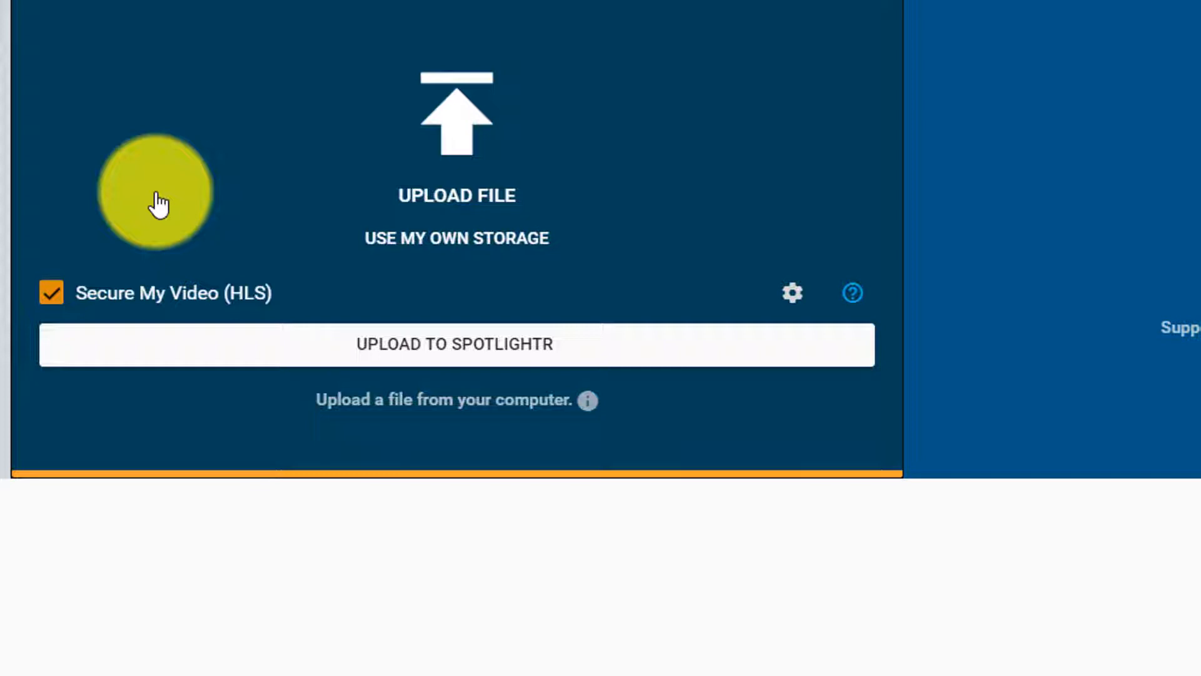
pyautogui.moveTo(195, 241)
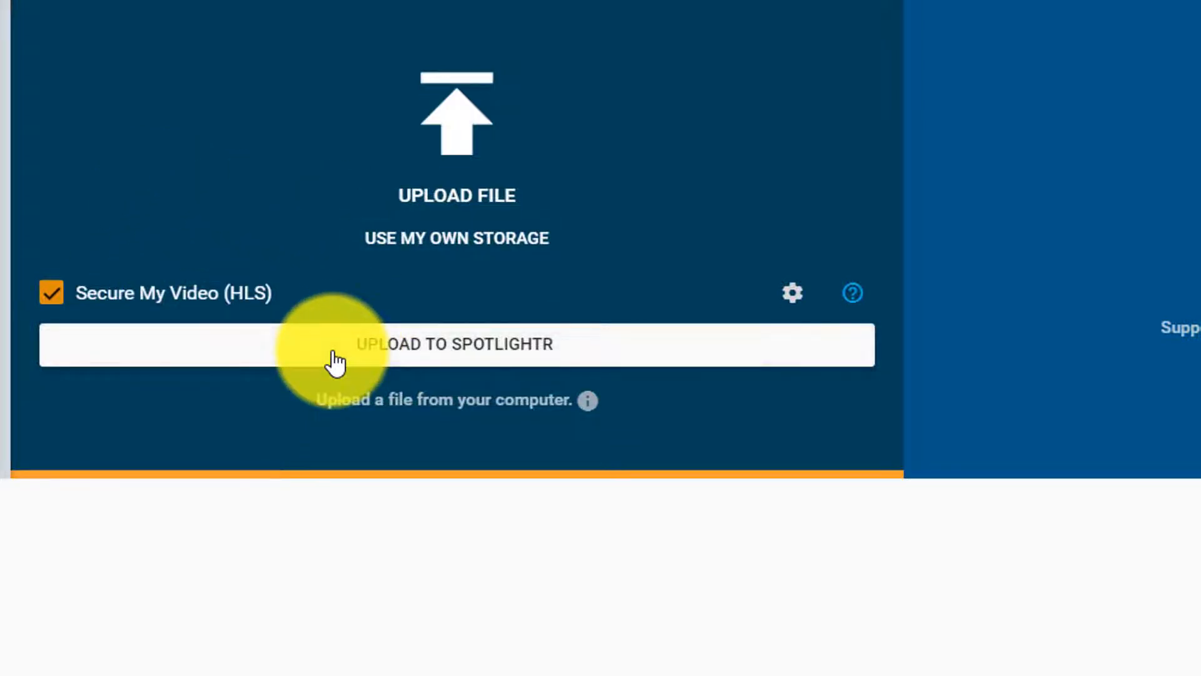
# - Choose Upload to Spotlightr and upload an MP4 file from the computer
pyautogui.click(456, 344)
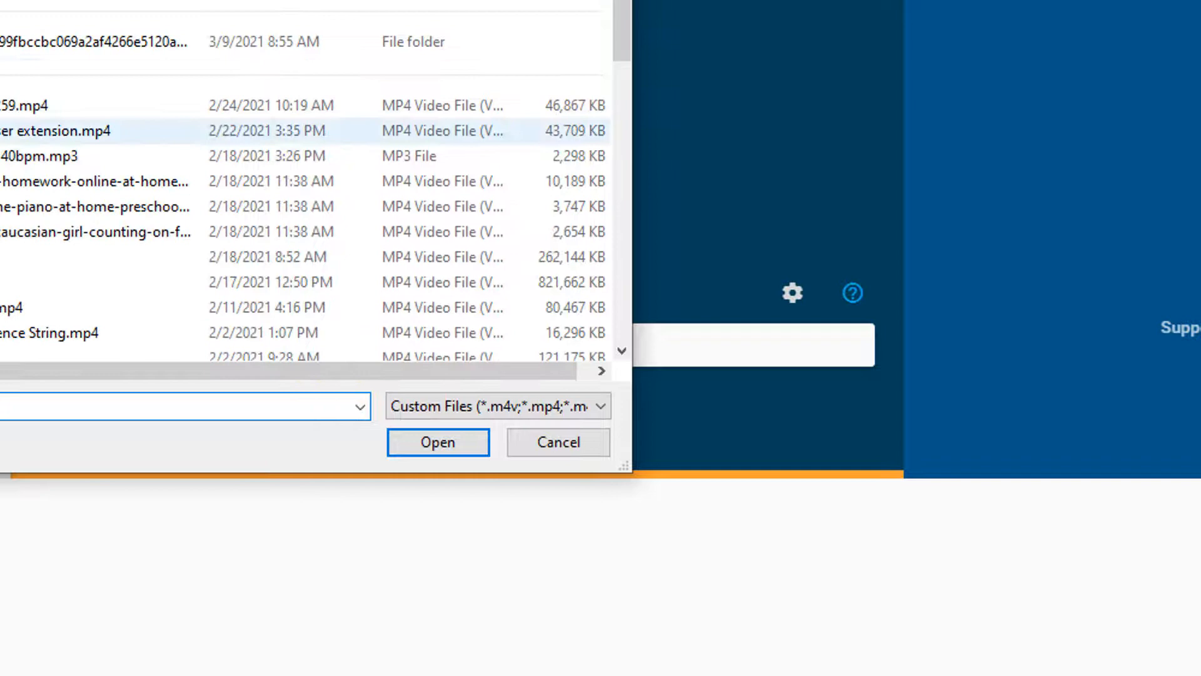
pyautogui.click(437, 443)
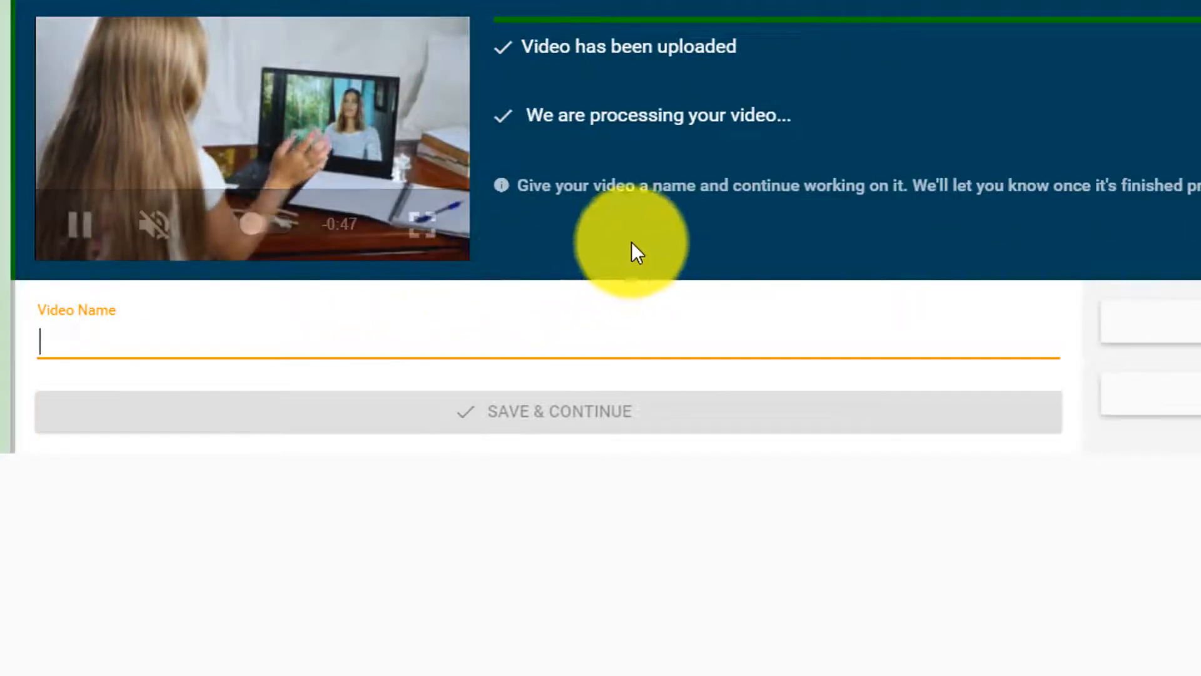
pyautogui.moveTo(678, 124)
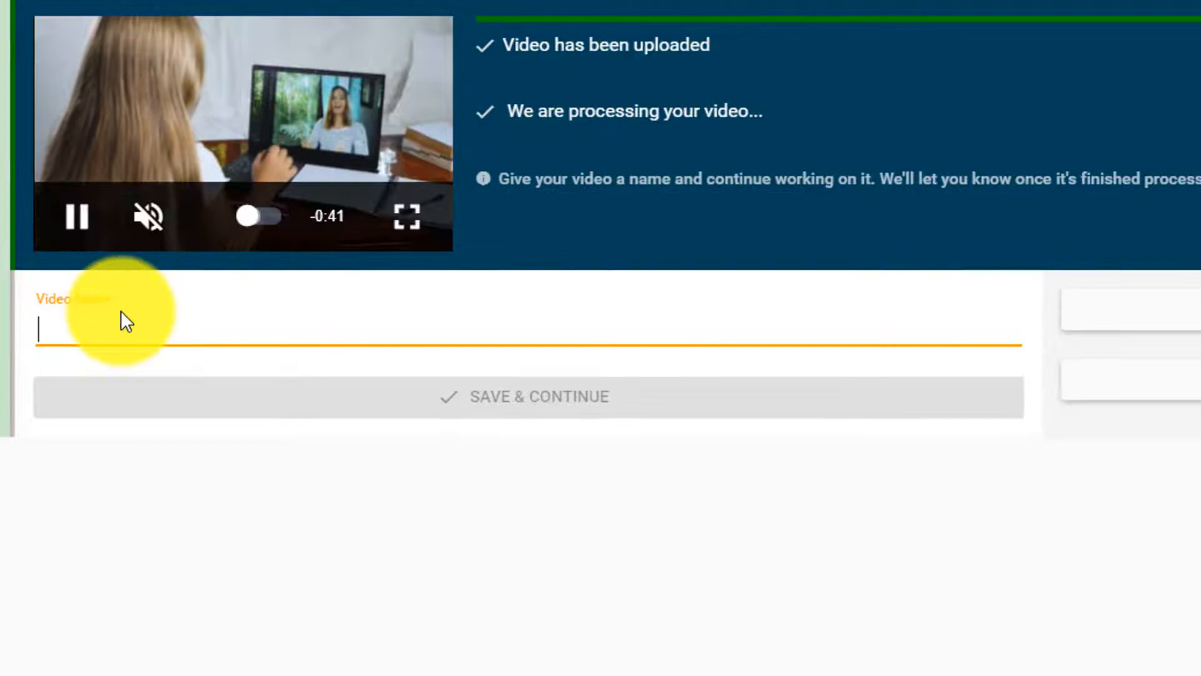
# - Enter 'First Video Upload' as the video name and assign it to group1
pyautogui.write('First Video Upl')
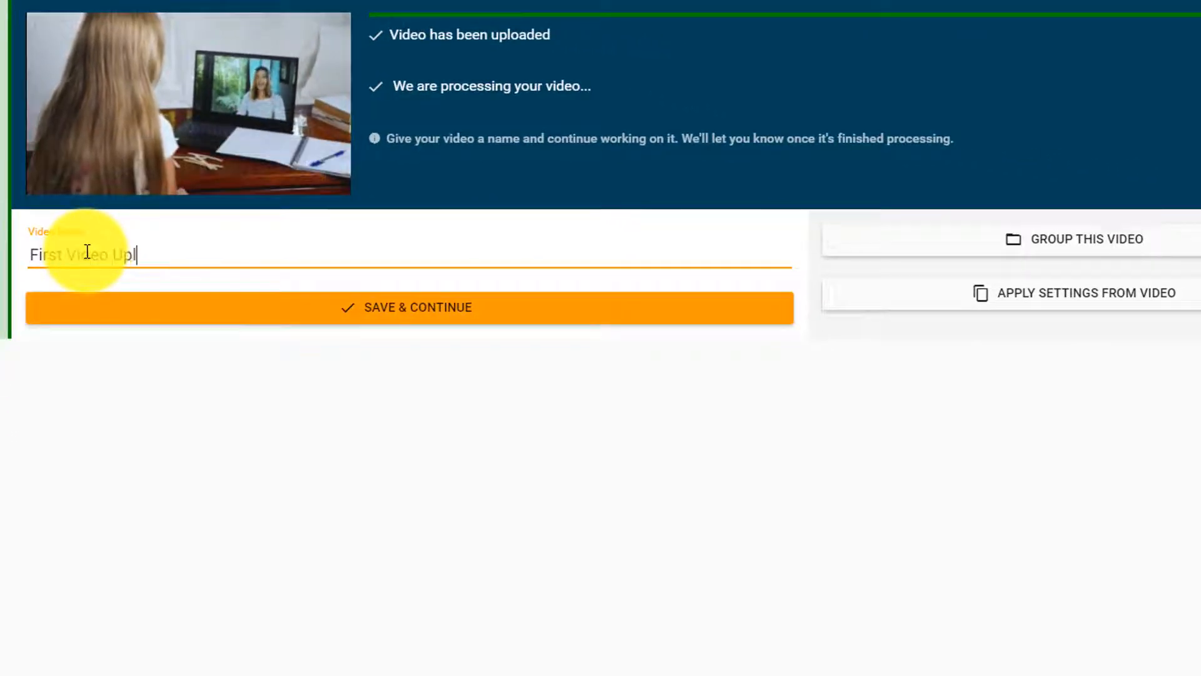
pyautogui.write('oad')
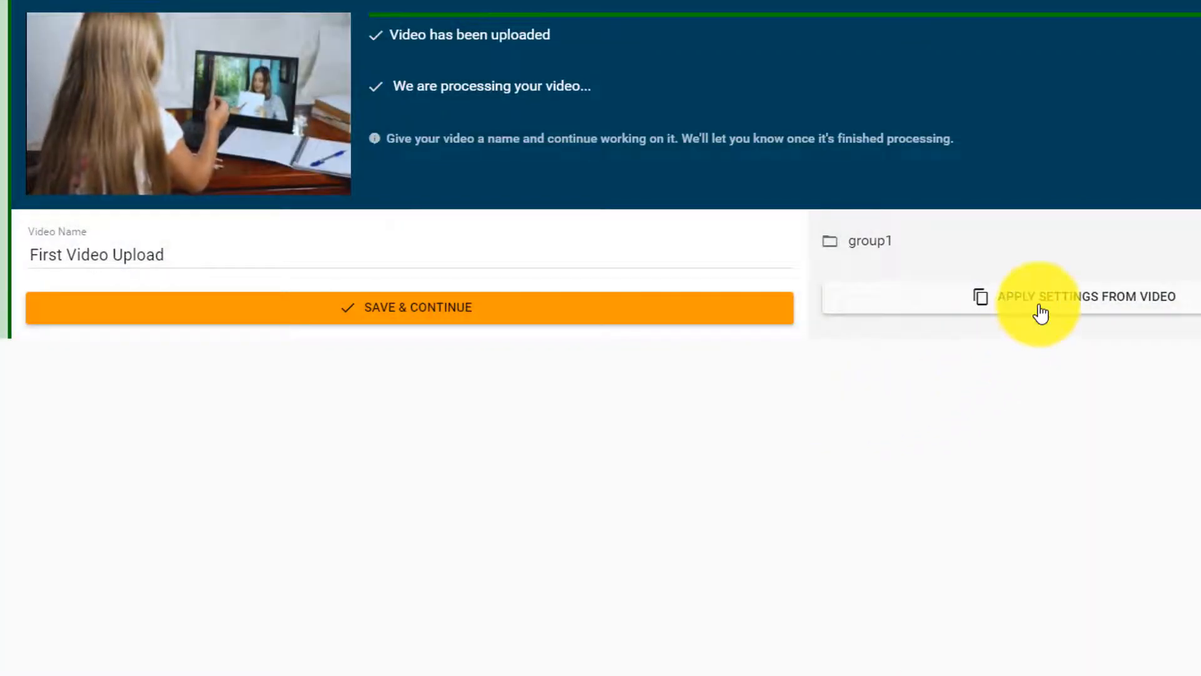
pyautogui.moveTo(368, 356)
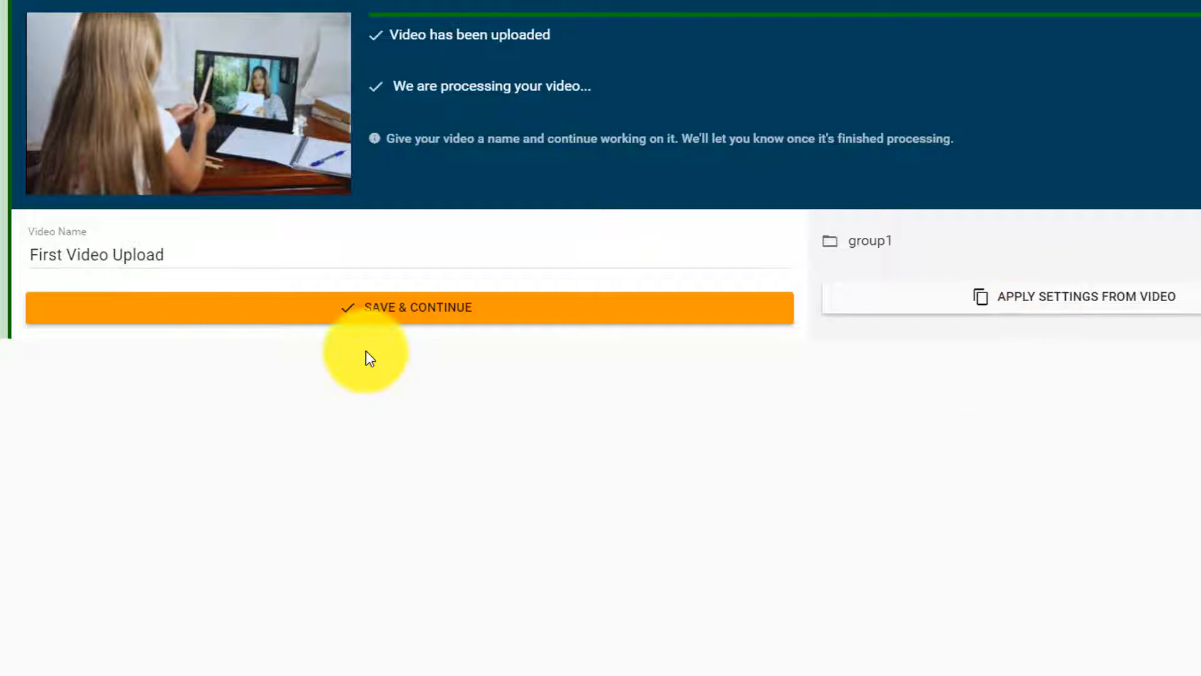
# - Save 'First Video Upload' with Save & Continue to reach its Video Settings editor
pyautogui.click(409, 307)
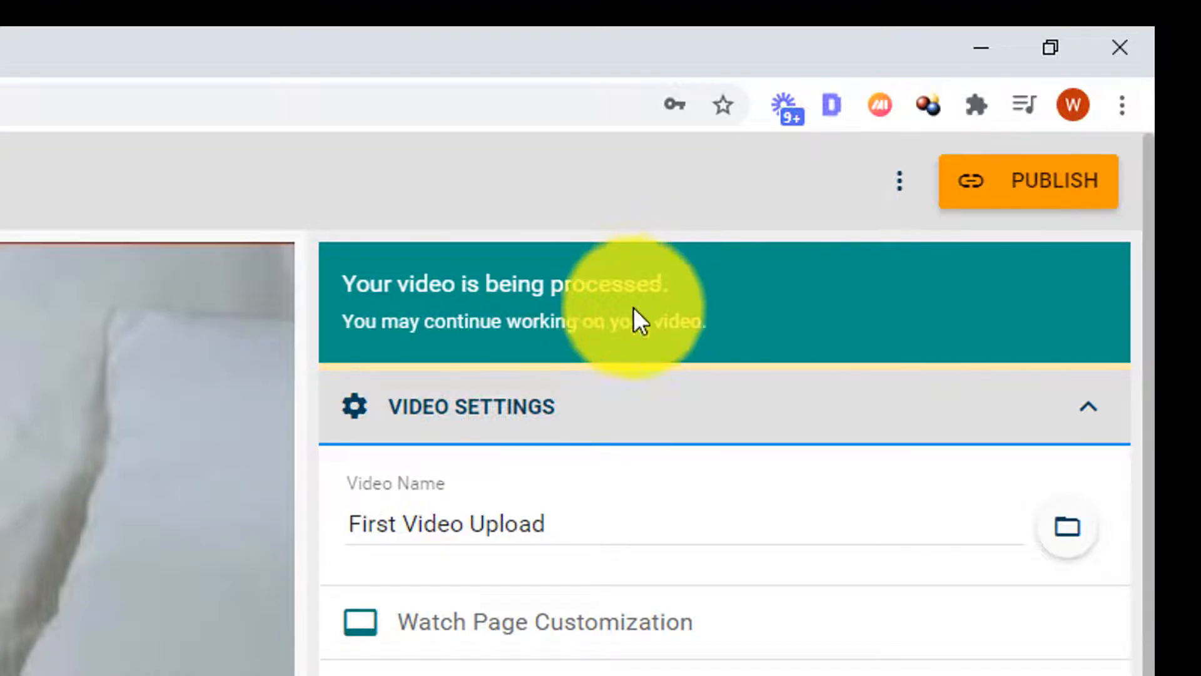
pyautogui.moveTo(318, 398)
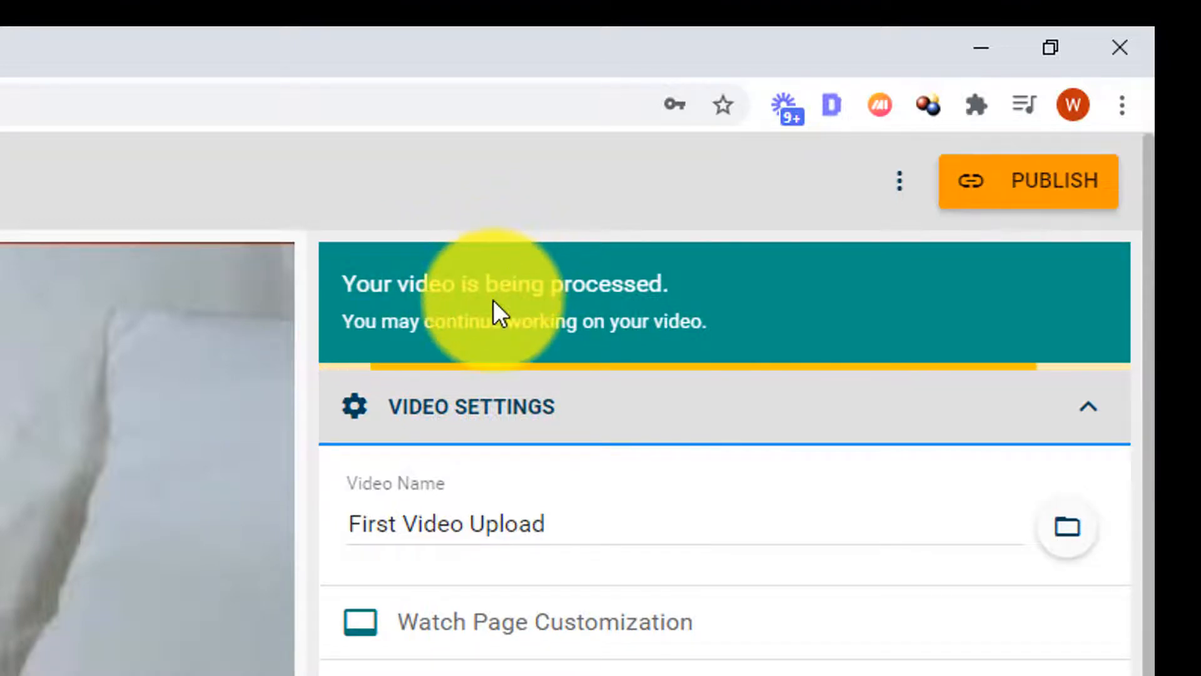
pyautogui.moveTo(394, 318)
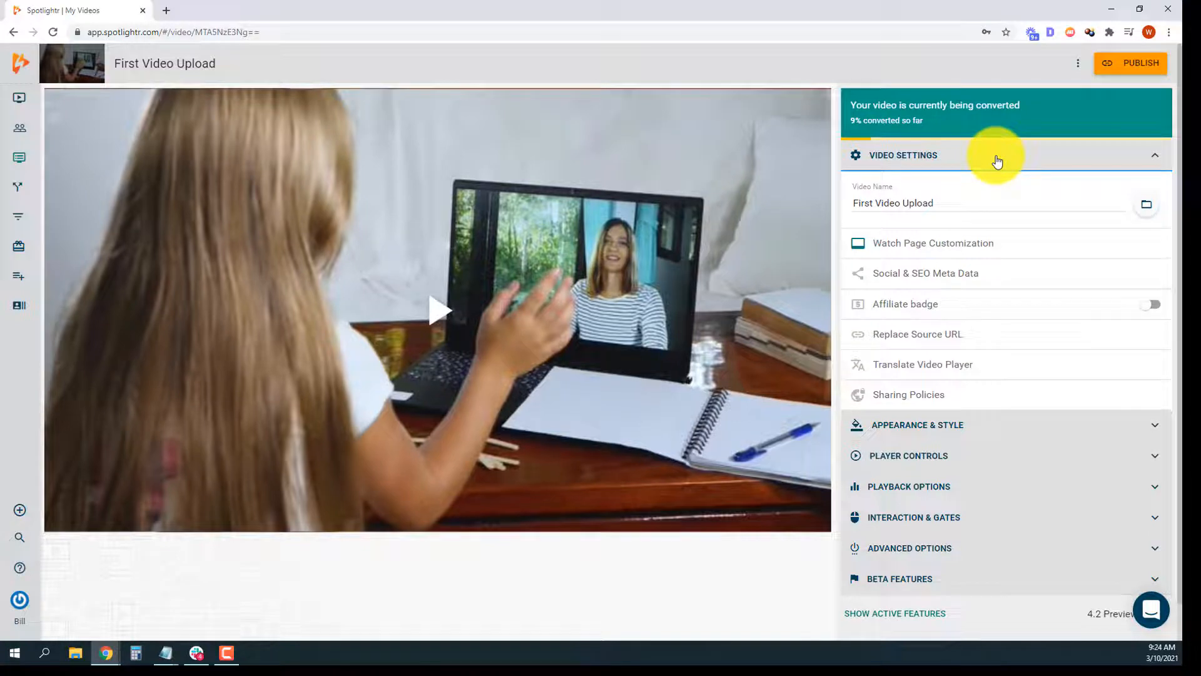
# - Browse the Appearance & Style and Player Controls sections of the video settings
pyautogui.click(903, 154)
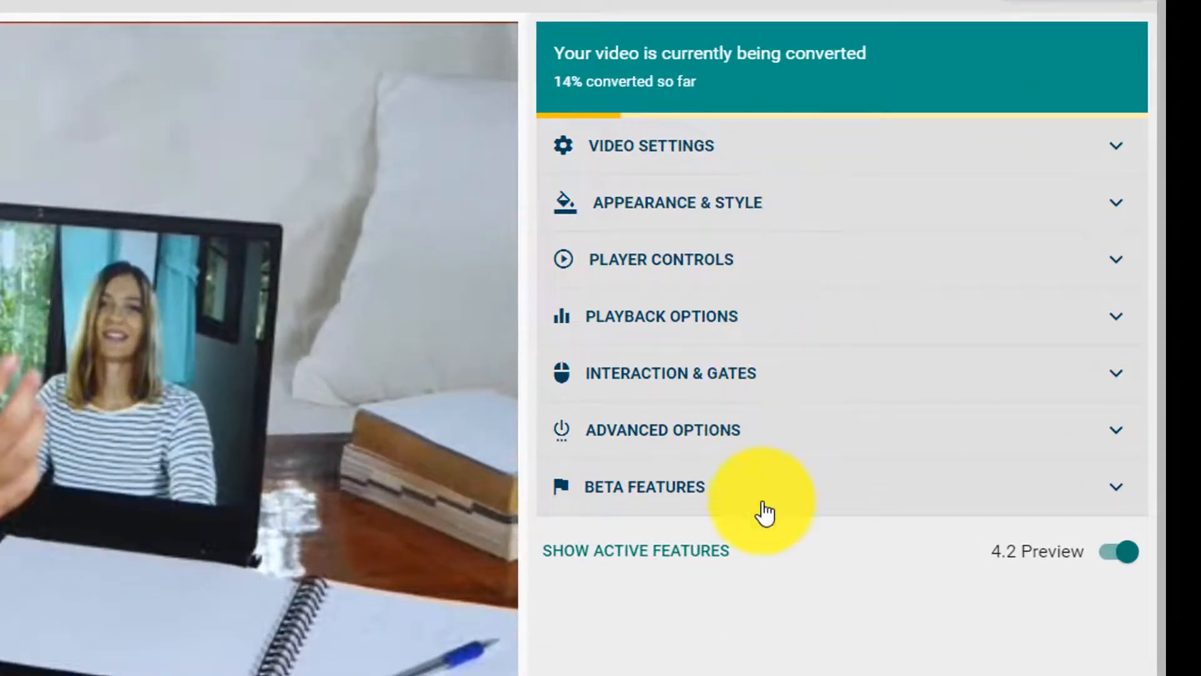
pyautogui.click(651, 146)
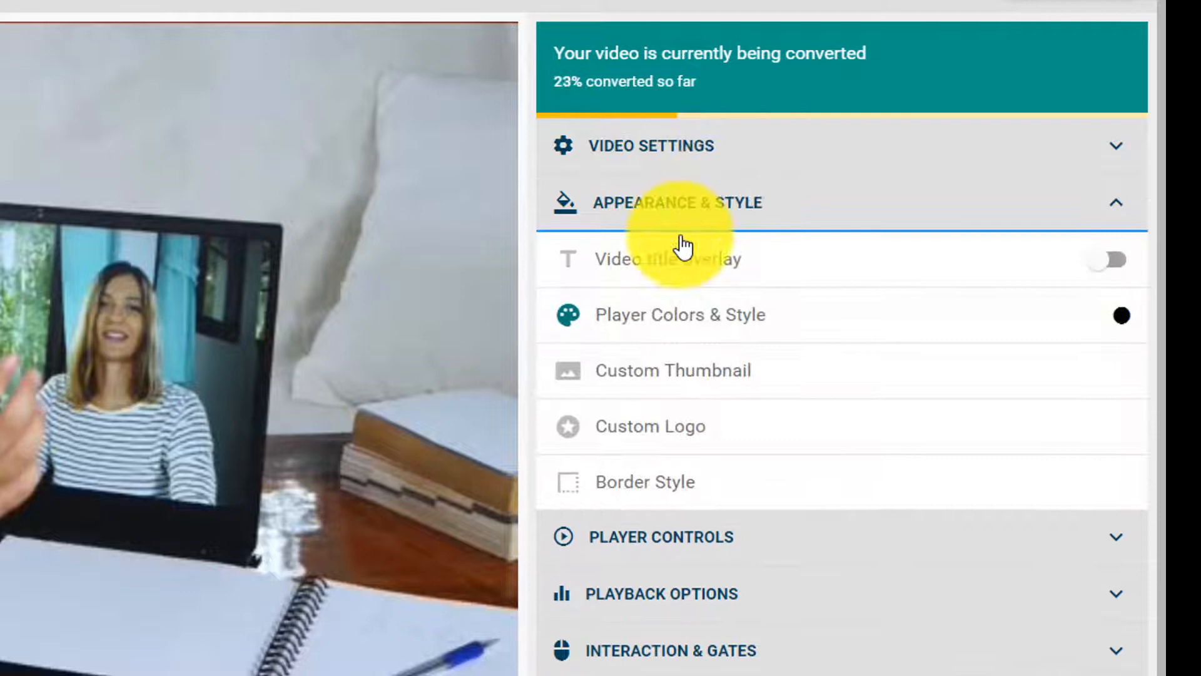
pyautogui.click(666, 202)
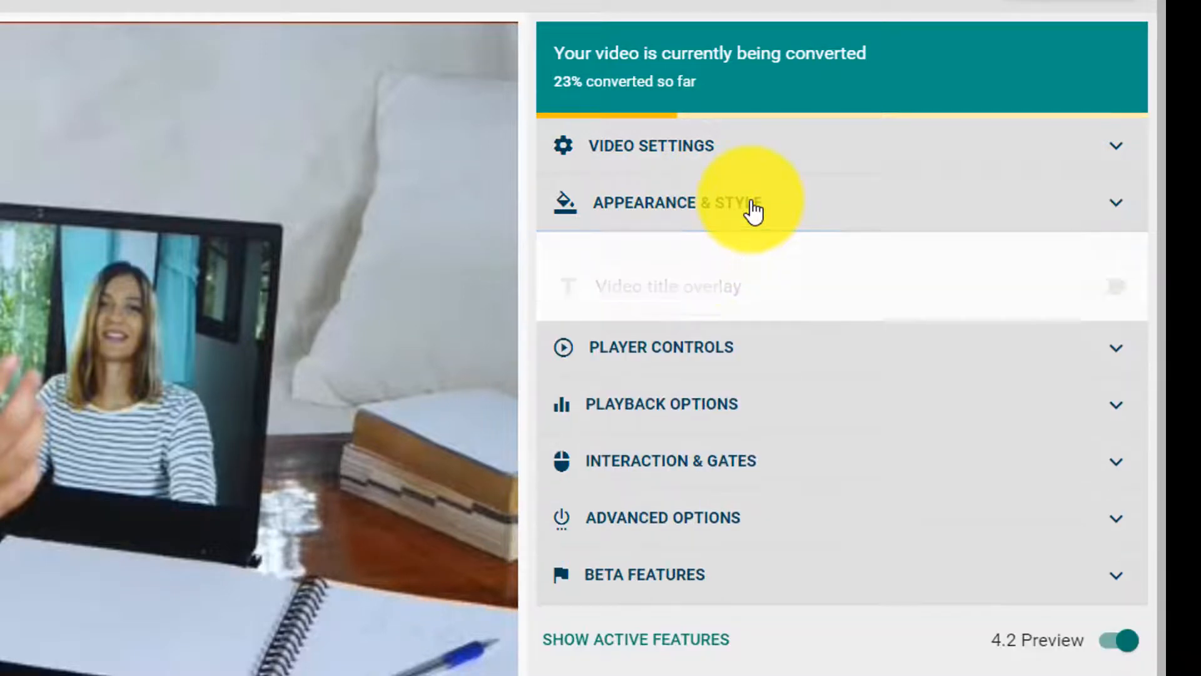
pyautogui.click(661, 346)
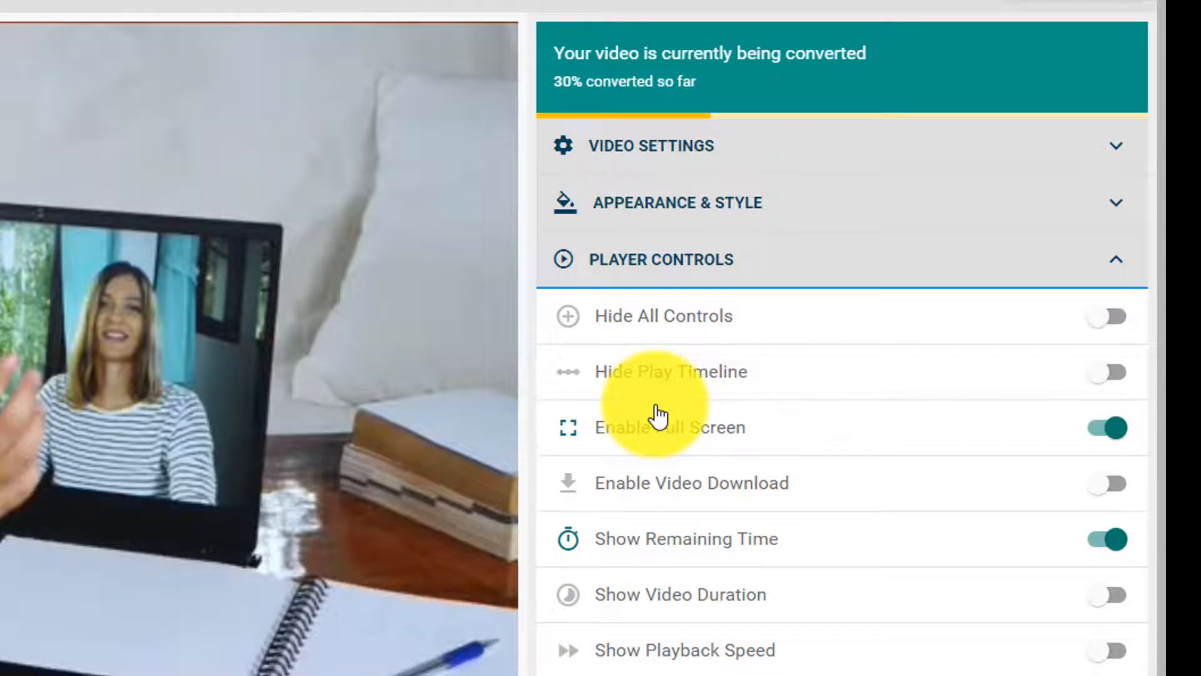
pyautogui.scroll(-3)
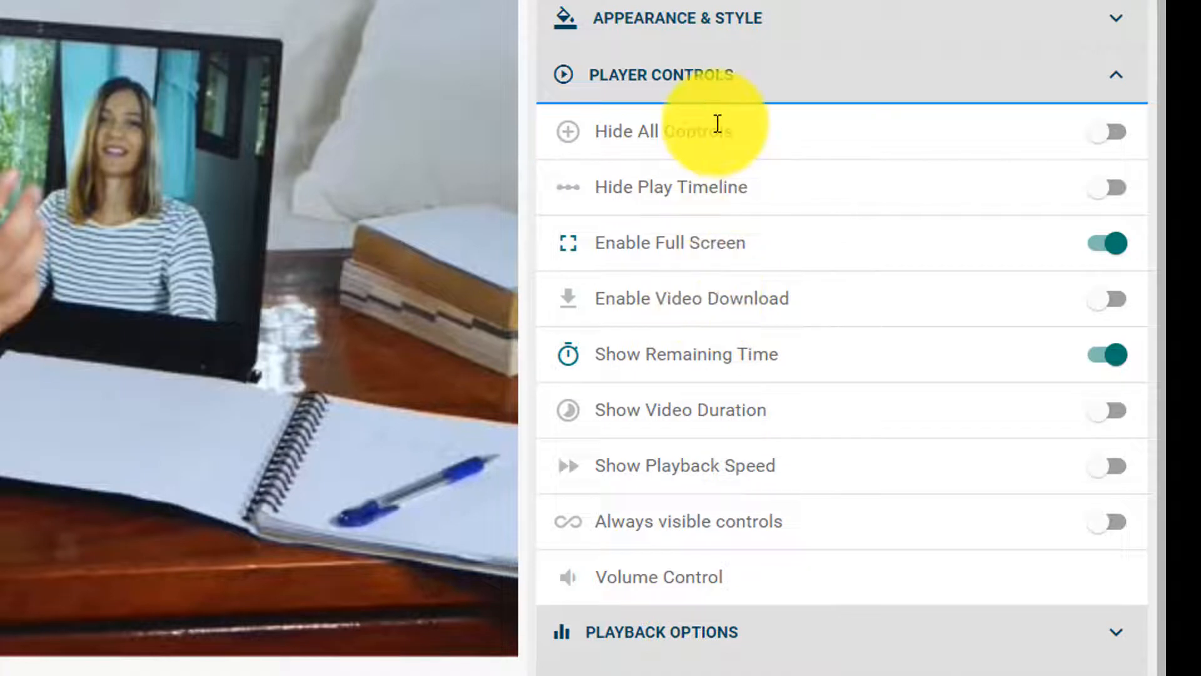
# - Check Playback Options, then expand the Interaction & Gates options
pyautogui.click(659, 74)
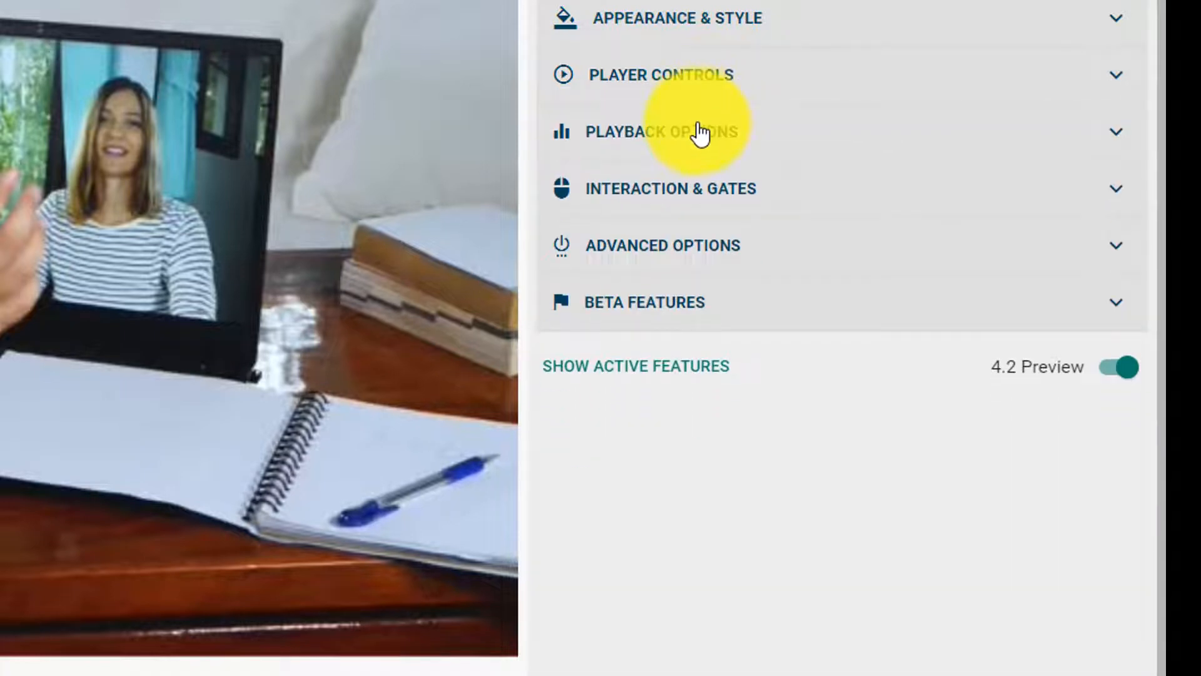
pyautogui.click(661, 130)
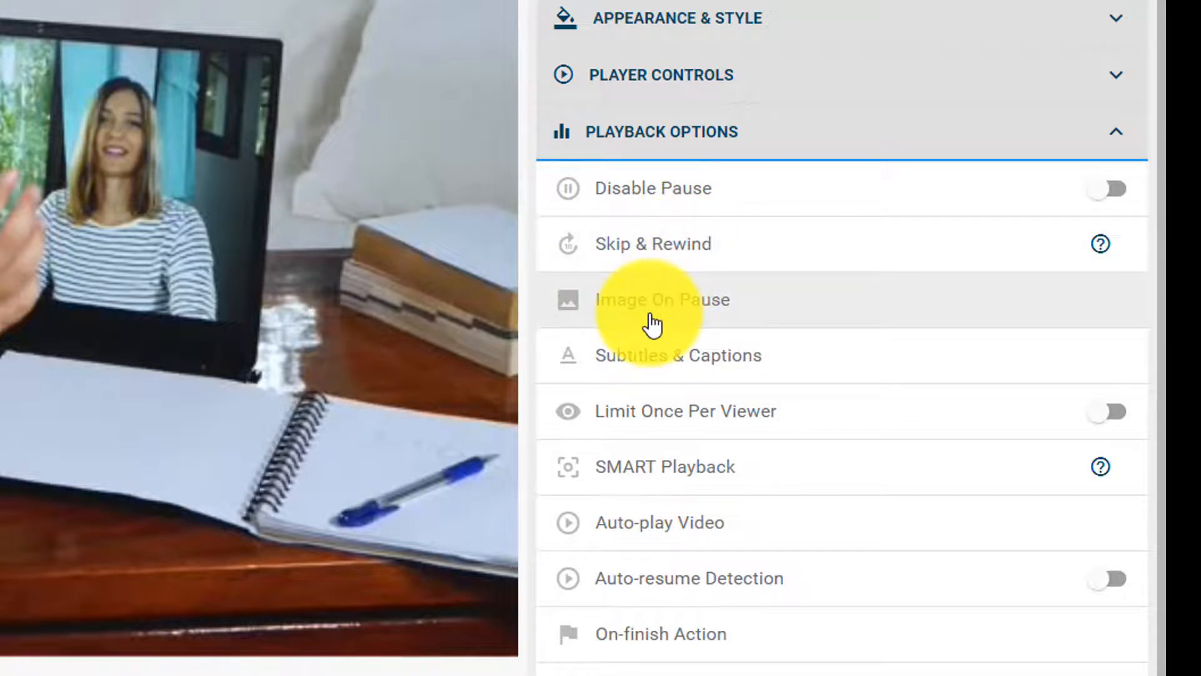
pyautogui.click(661, 131)
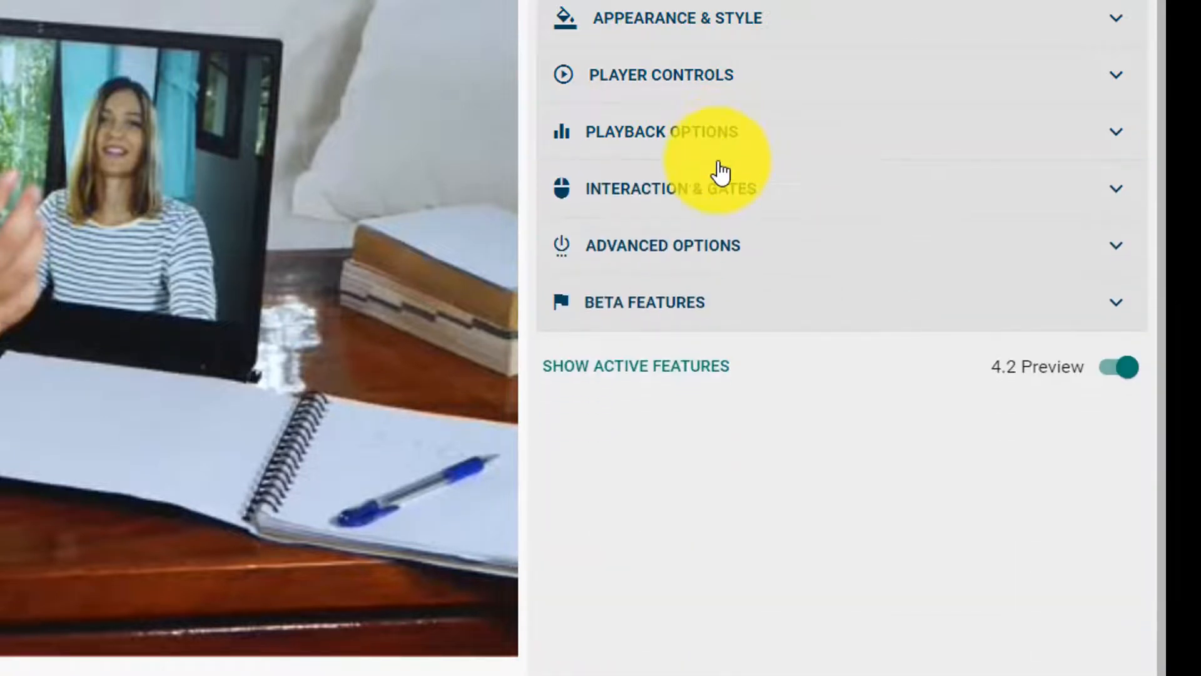
pyautogui.click(670, 188)
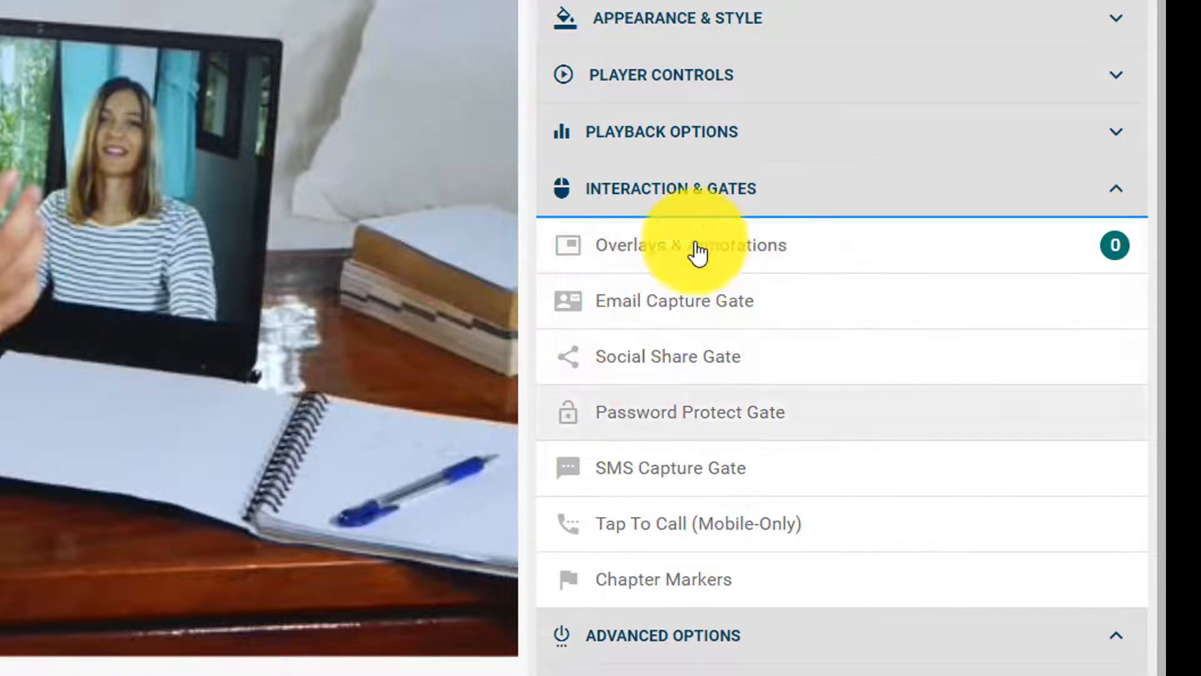
pyautogui.click(670, 189)
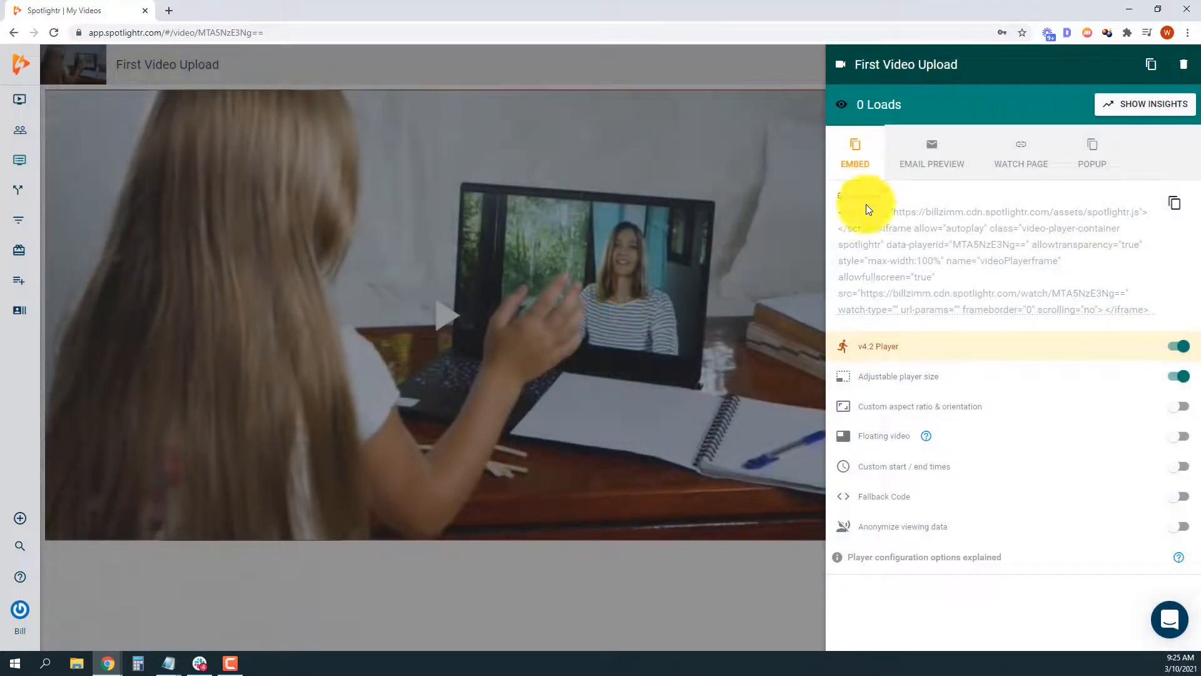
# - Copy First Video Upload's link from the Publish panel's Watch Page tab
pyautogui.click(1020, 151)
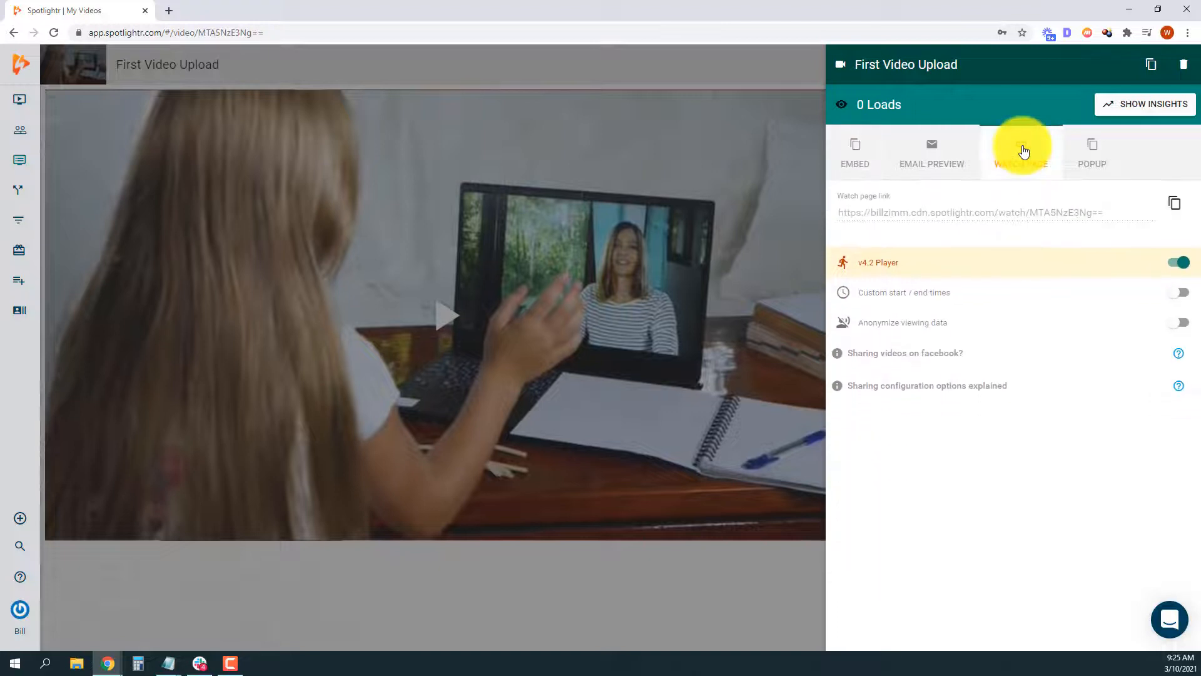
pyautogui.click(854, 153)
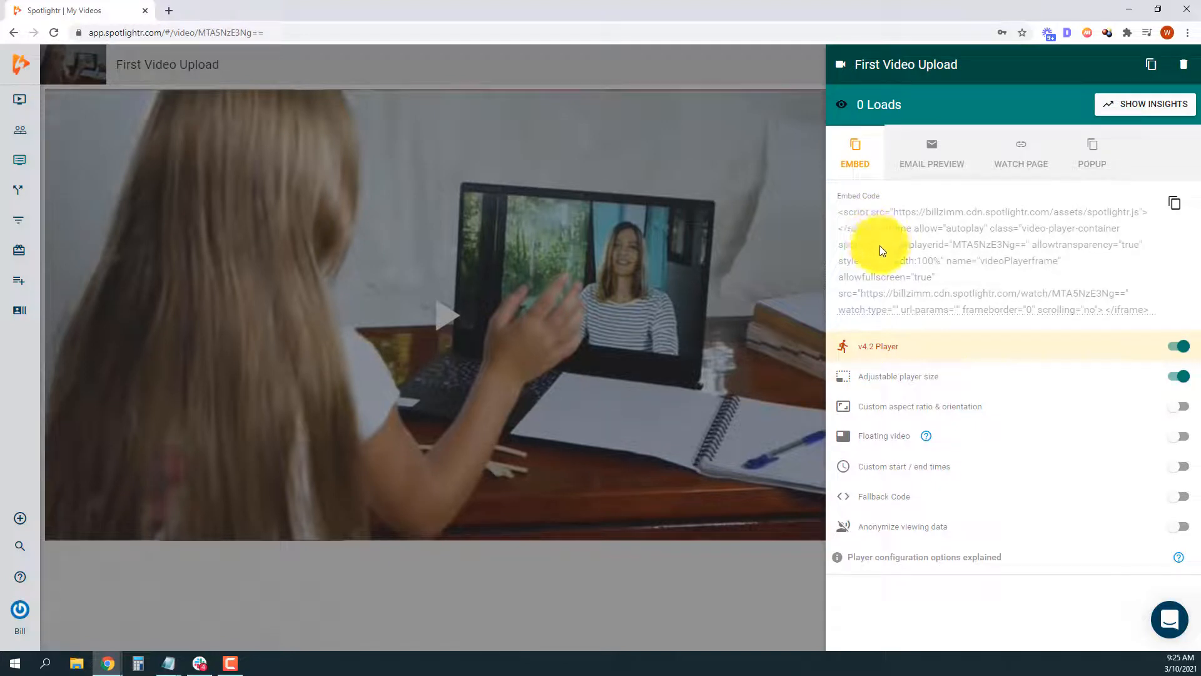
pyautogui.click(1020, 153)
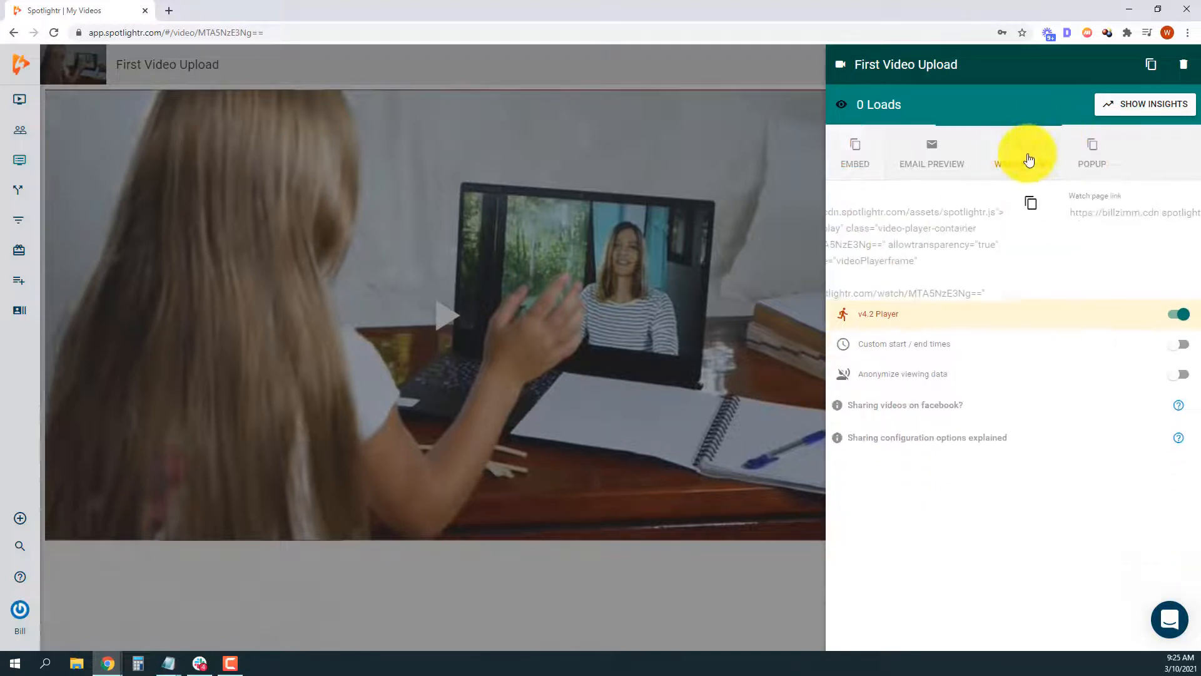
pyautogui.click(1021, 152)
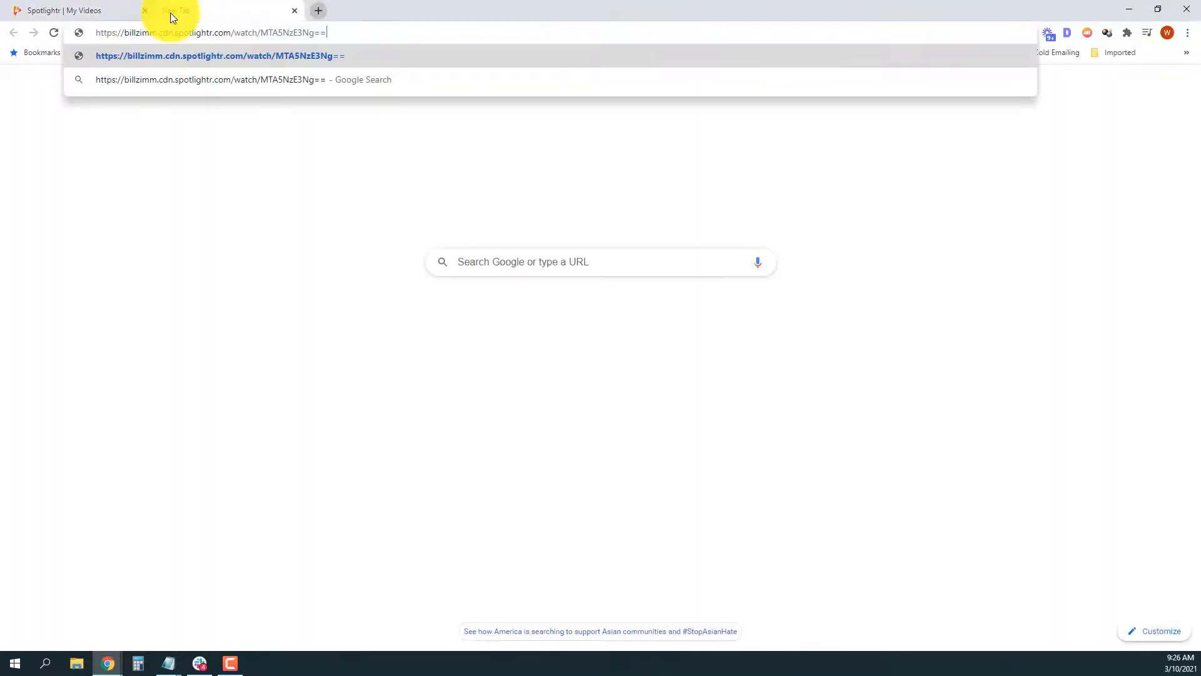
# - Load the pasted watch page URL in the new Chrome tab
pyautogui.press('Enter')
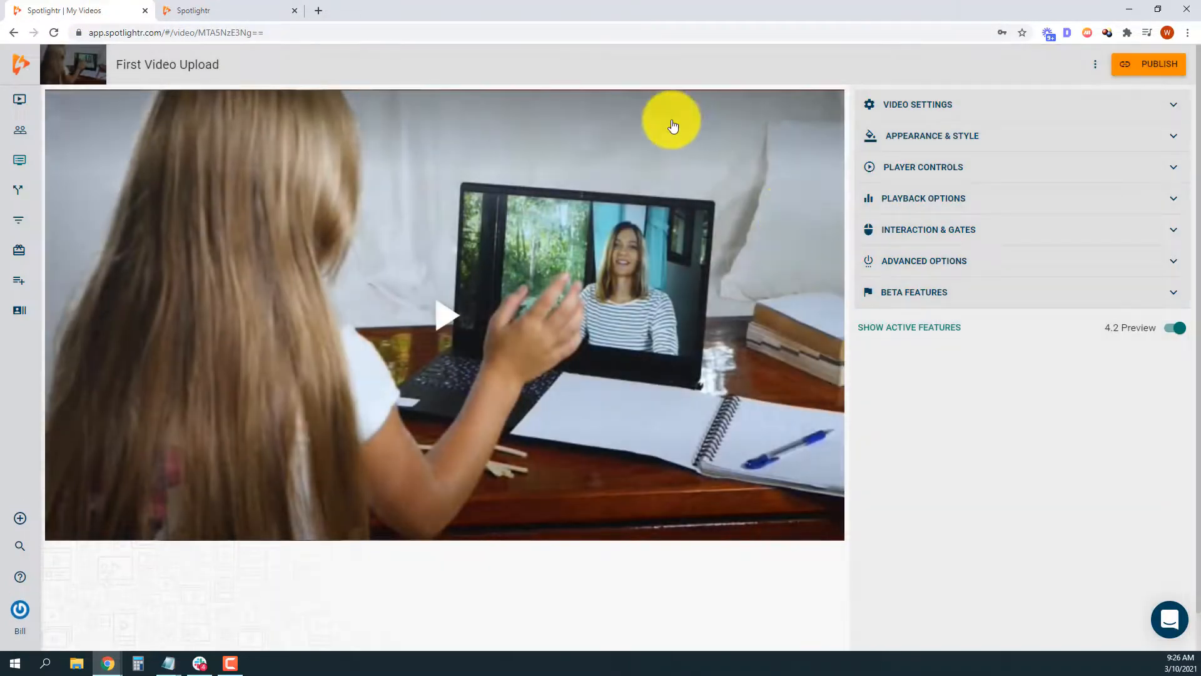
# - Return to the My Videos library and begin adding another new video
pyautogui.click(19, 99)
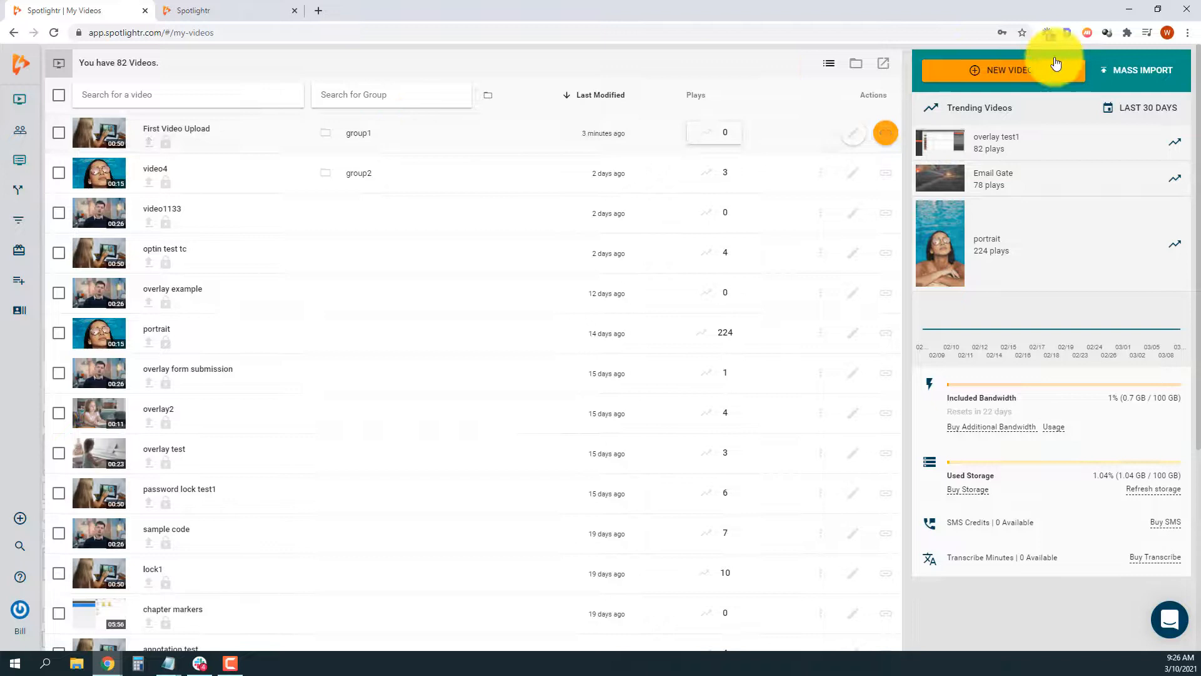
pyautogui.click(1000, 69)
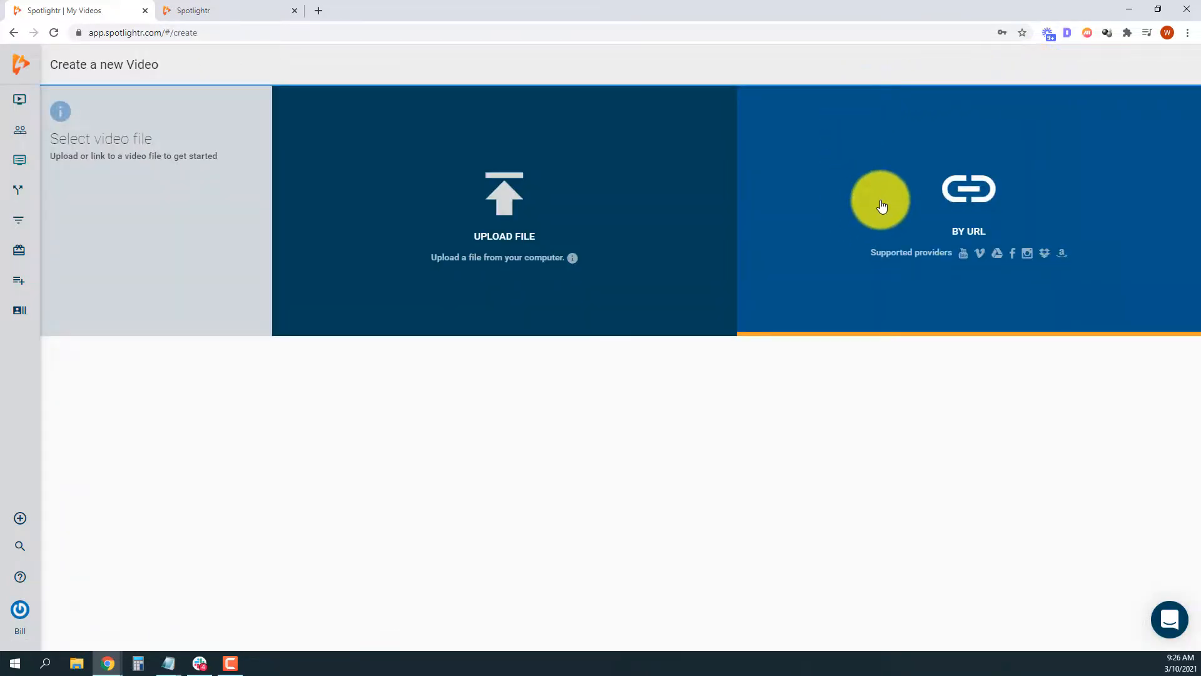
pyautogui.click(880, 201)
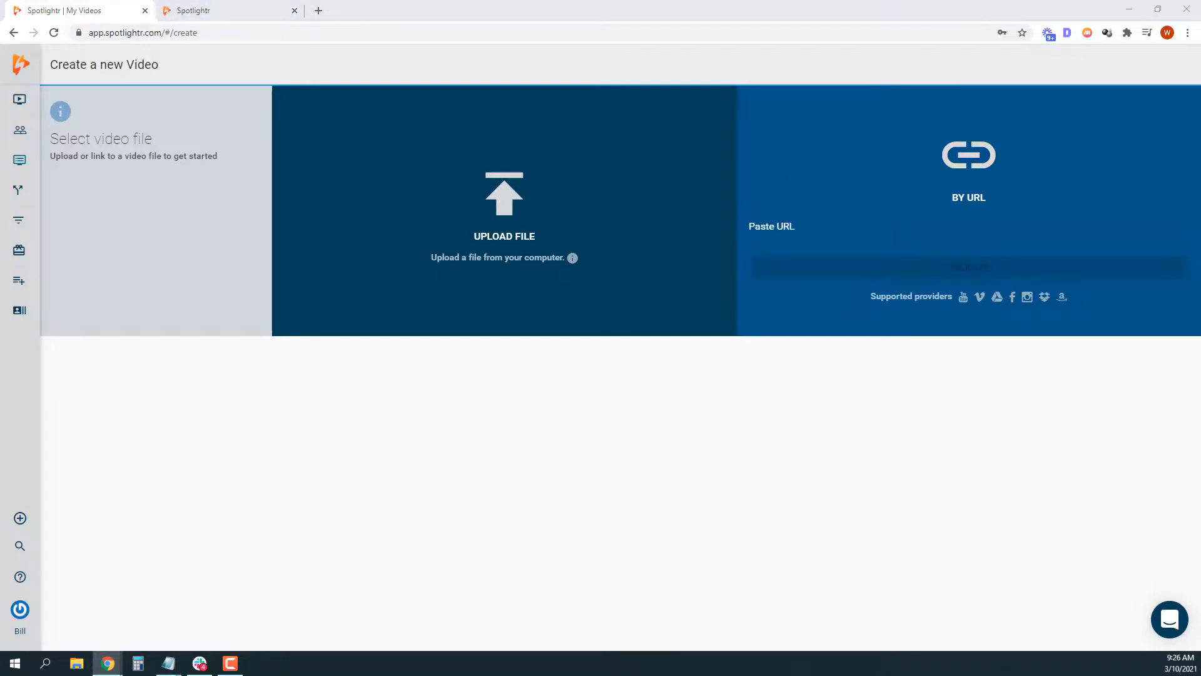
pyautogui.click(778, 221)
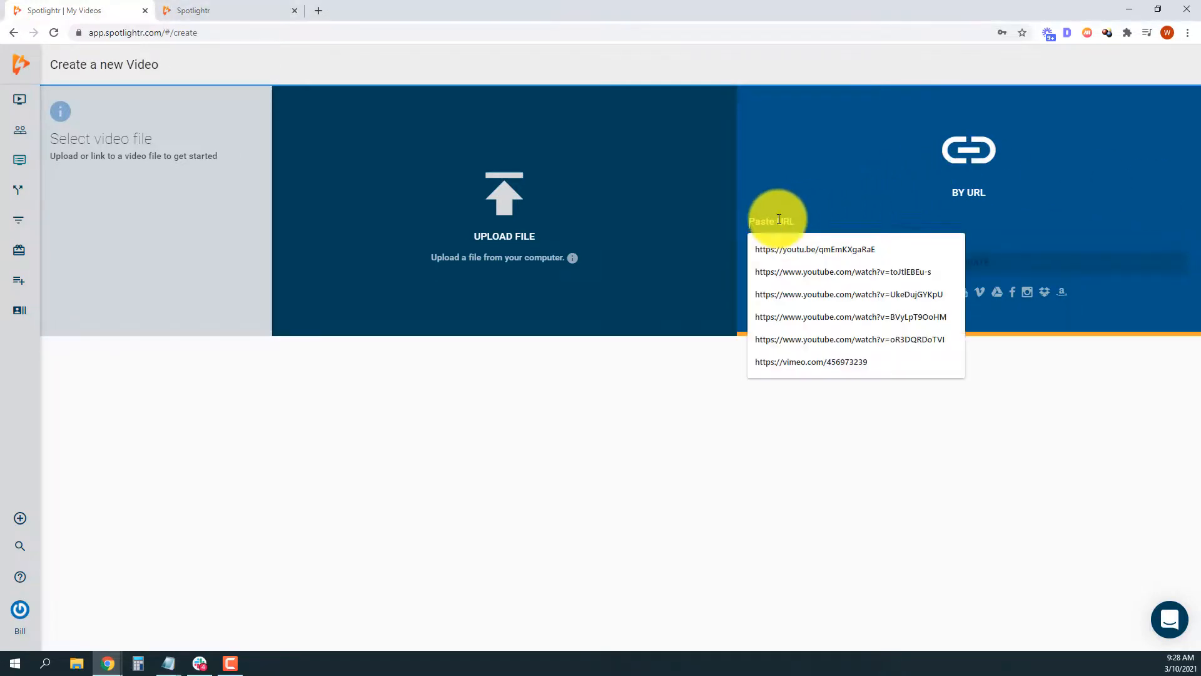
pyautogui.write('https://www.youtube.com/watch?v=OGbR6Il85CM')
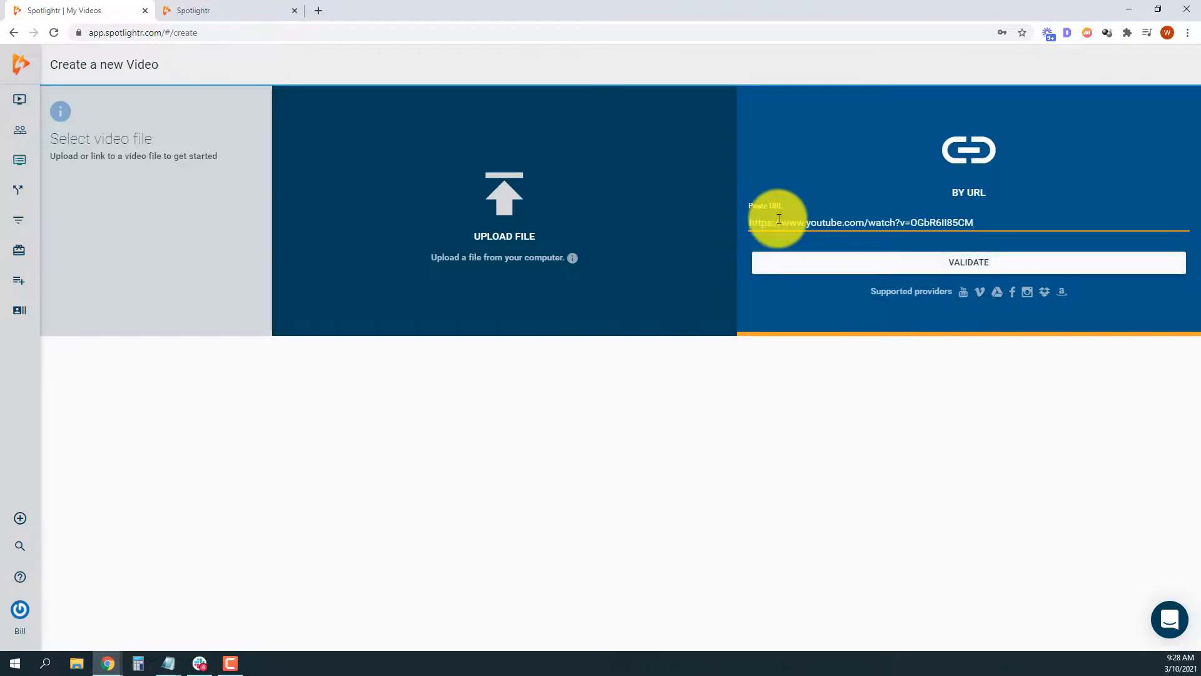
pyautogui.click(968, 262)
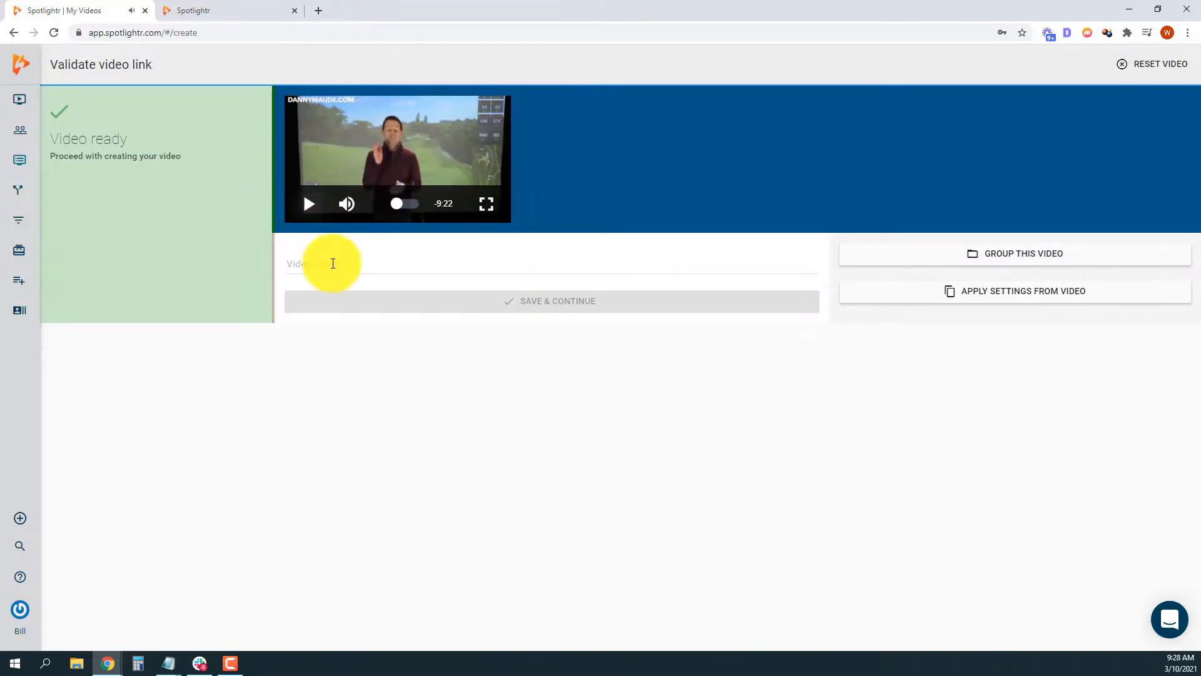
# - Name the YouTube video 'First URL Video', assign group2, save, and reopen My Videos
pyautogui.click(332, 263)
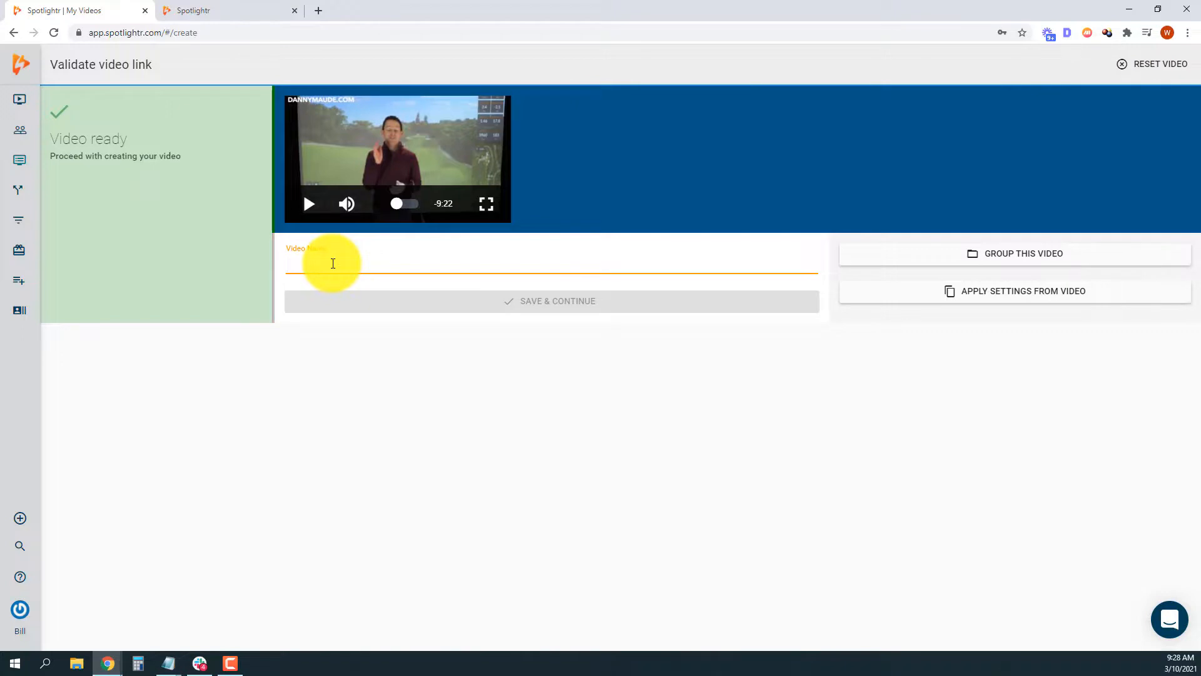
pyautogui.write('First')
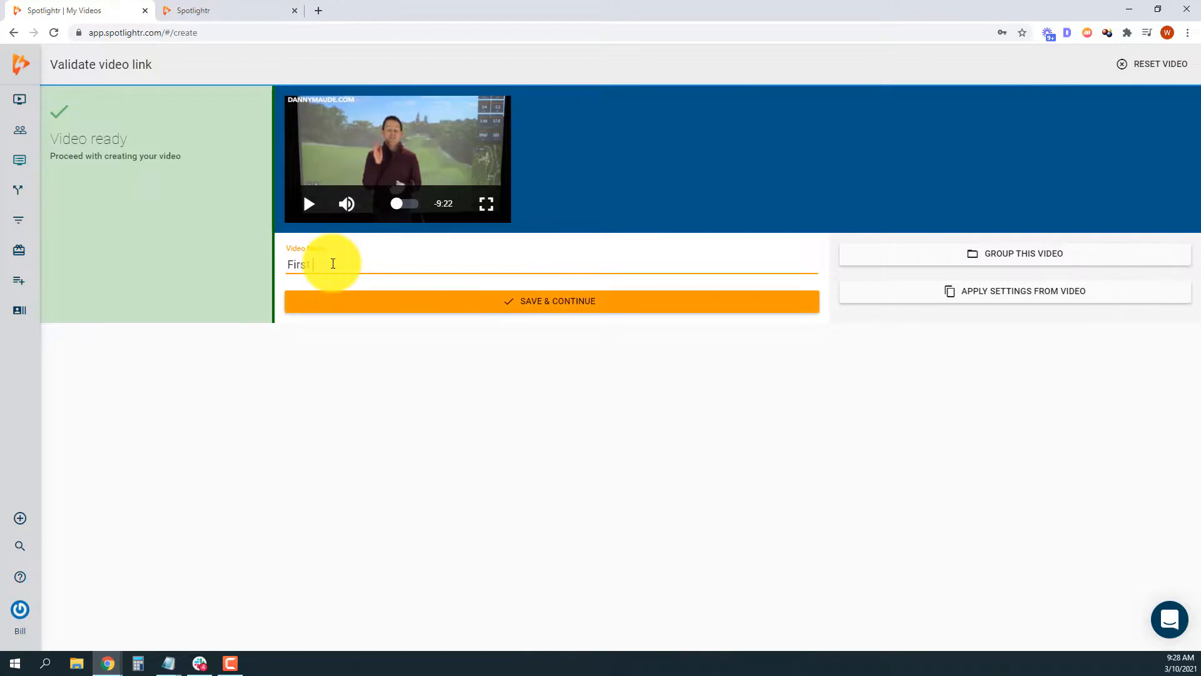
pyautogui.write('URL Video')
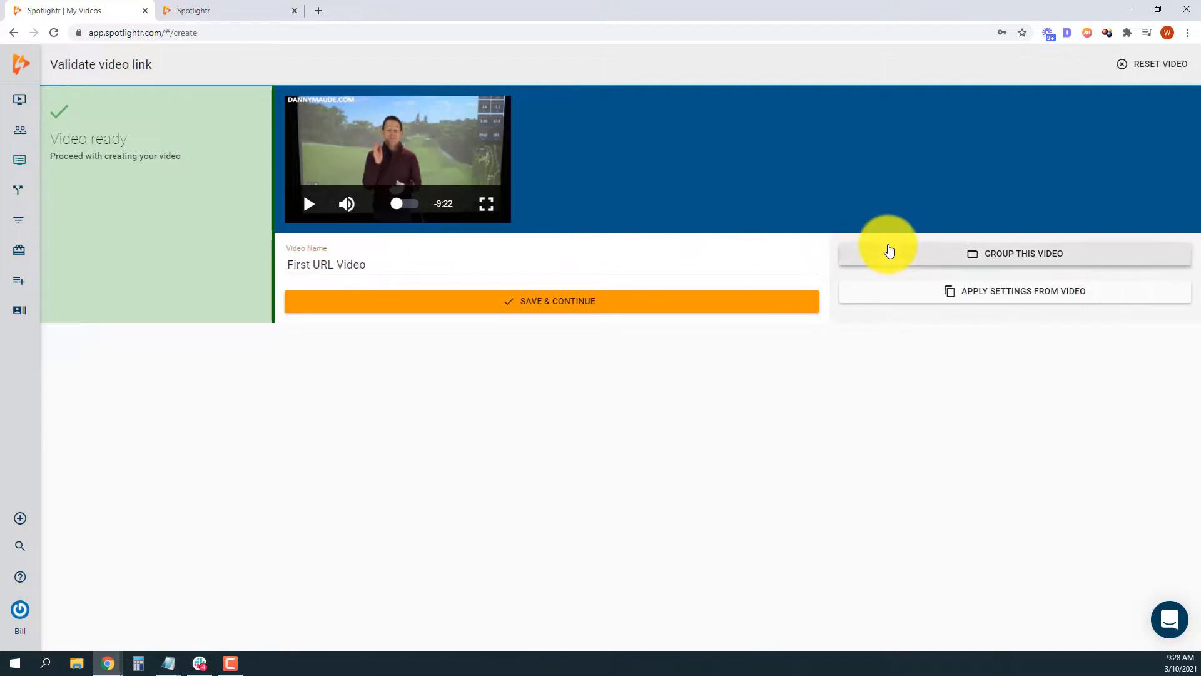
pyautogui.click(1024, 252)
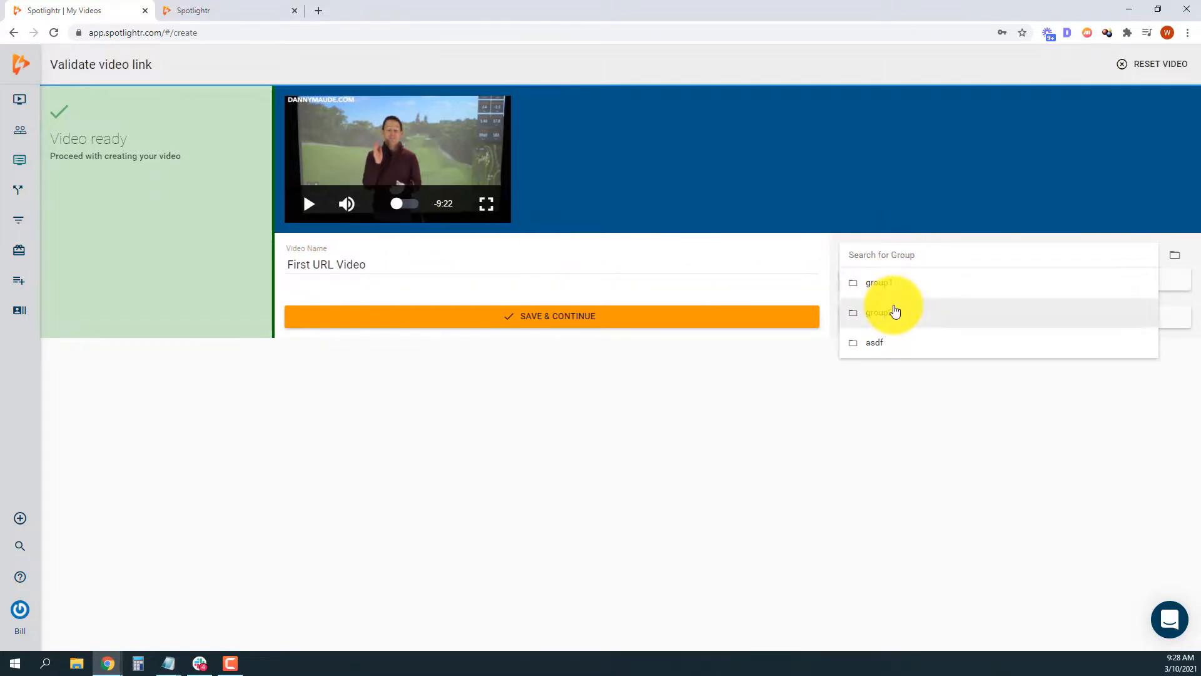
pyautogui.click(878, 312)
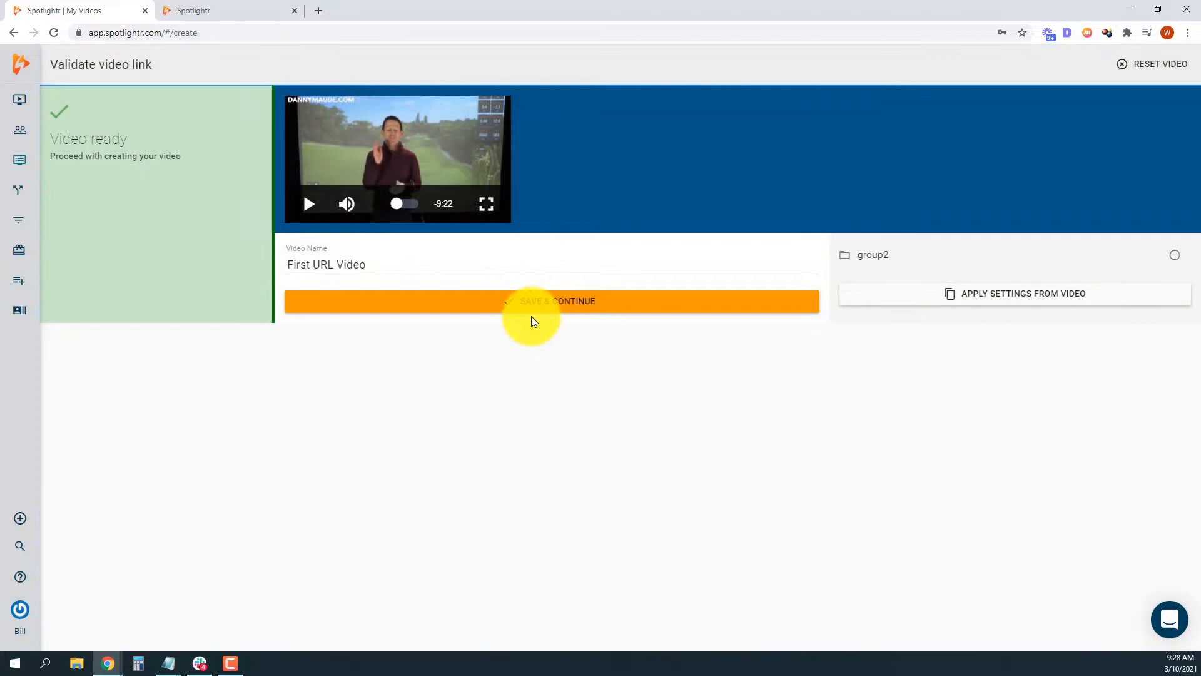
pyautogui.click(555, 301)
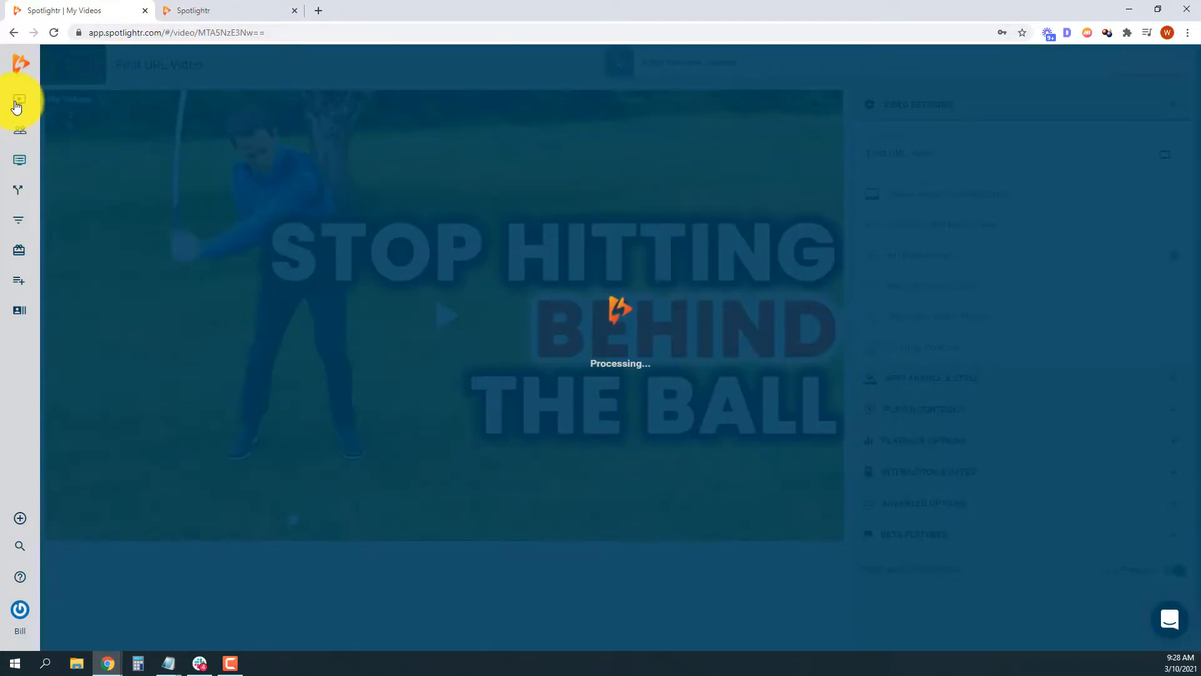
pyautogui.click(20, 99)
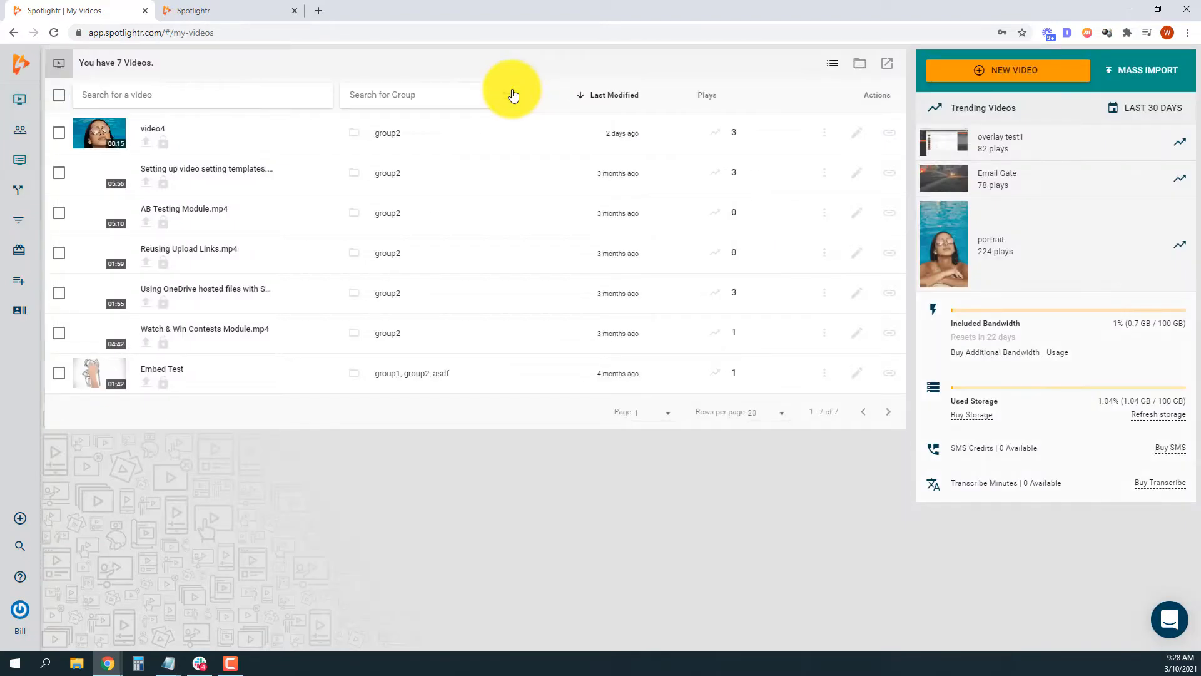